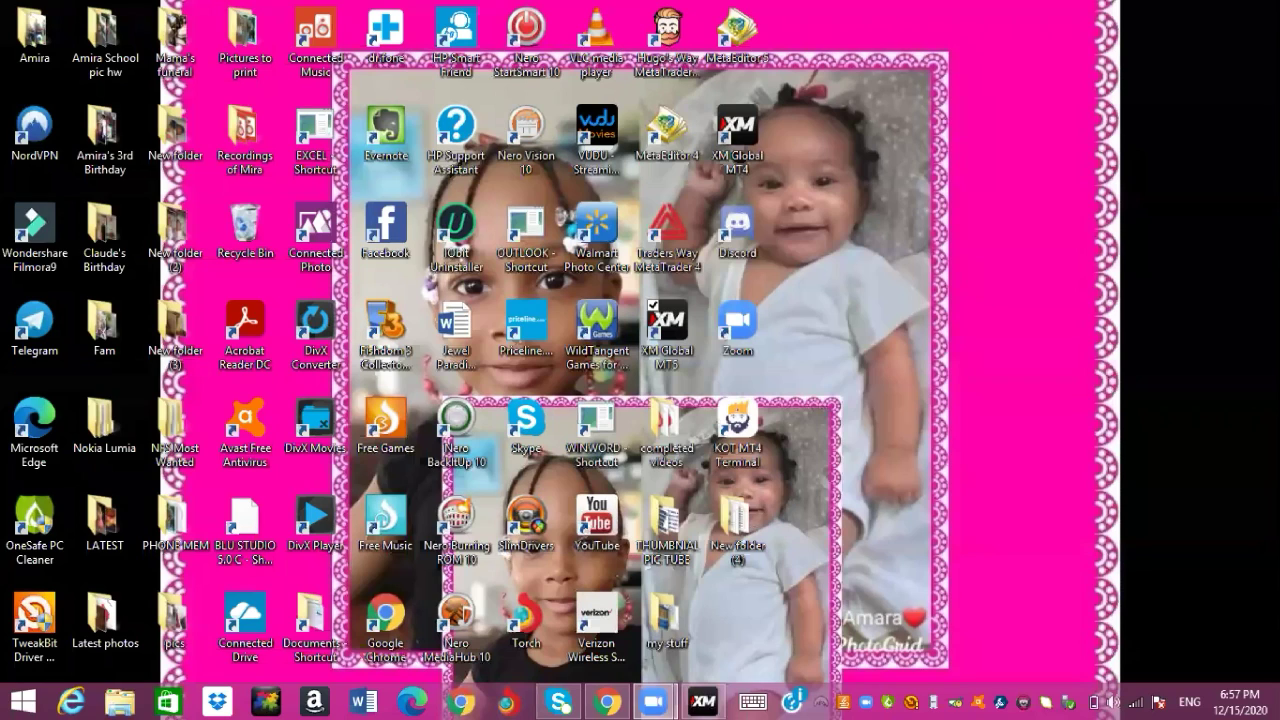
mouse_move(960, 72)
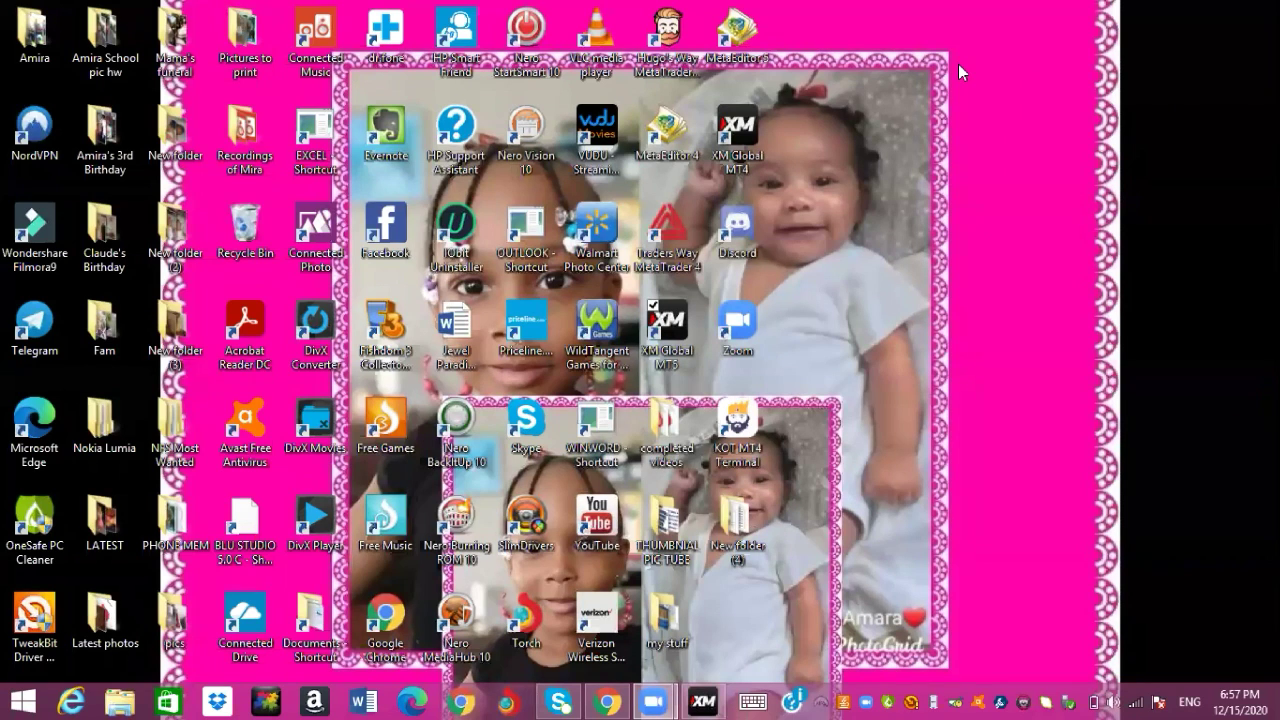
mouse_move(1010, 126)
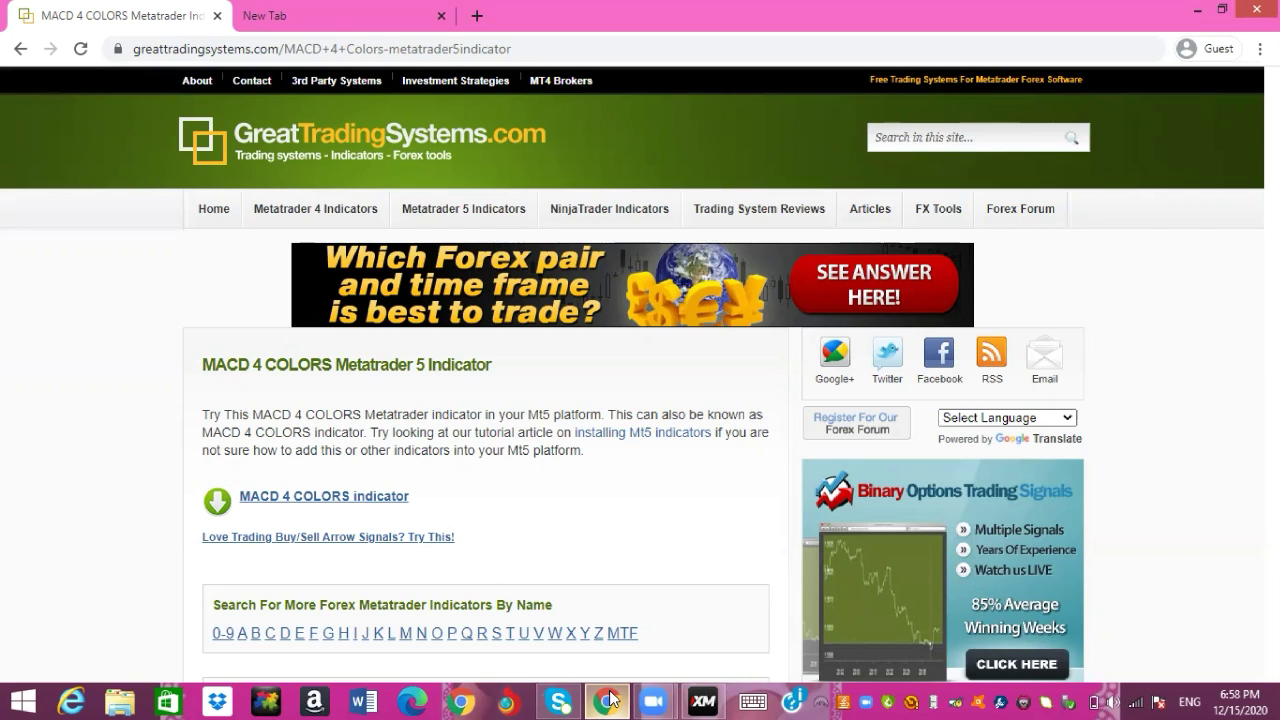
mouse_move(436, 664)
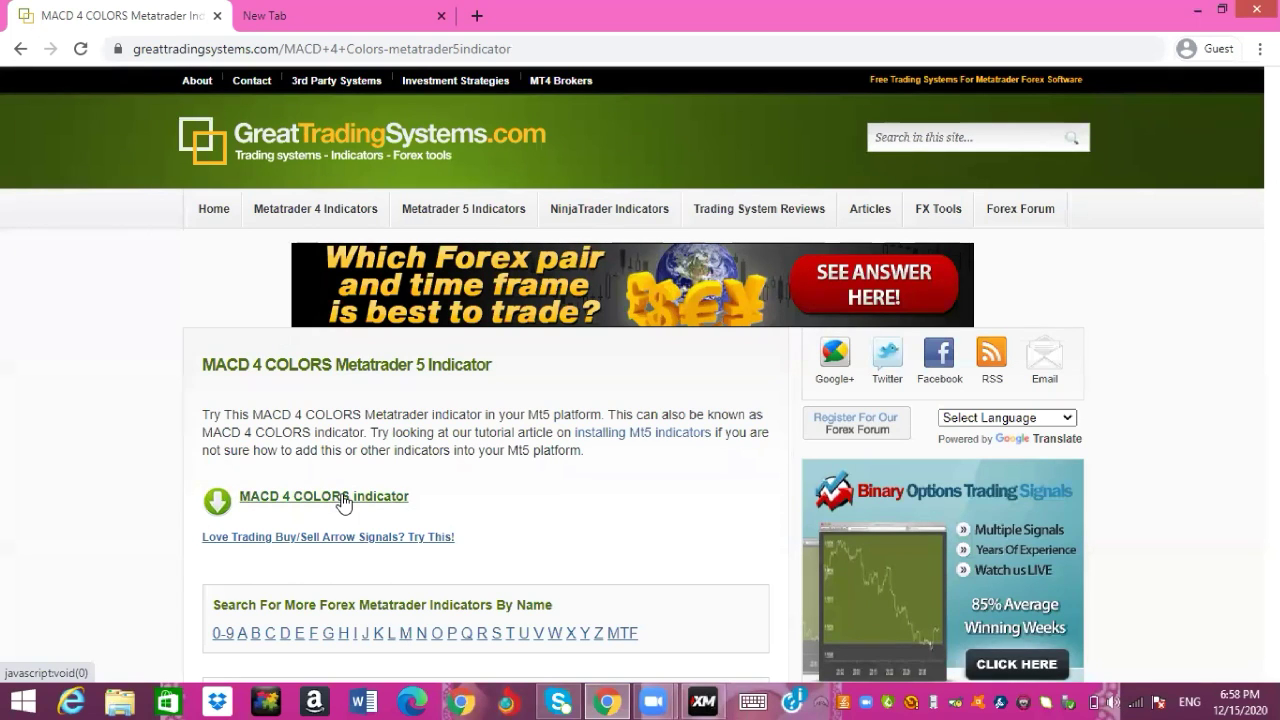
- Download MACD_DL_4colors.mq5 from the indicator page and show the download item's options
click(324, 496)
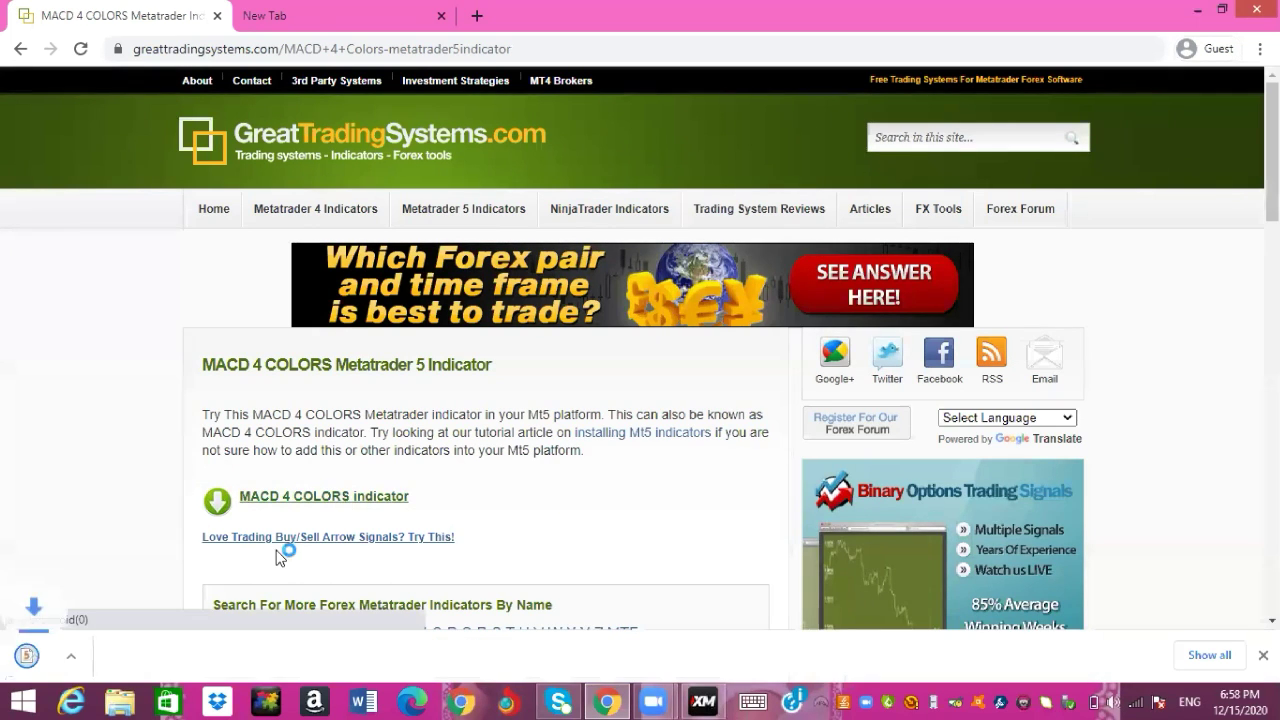
click(324, 496)
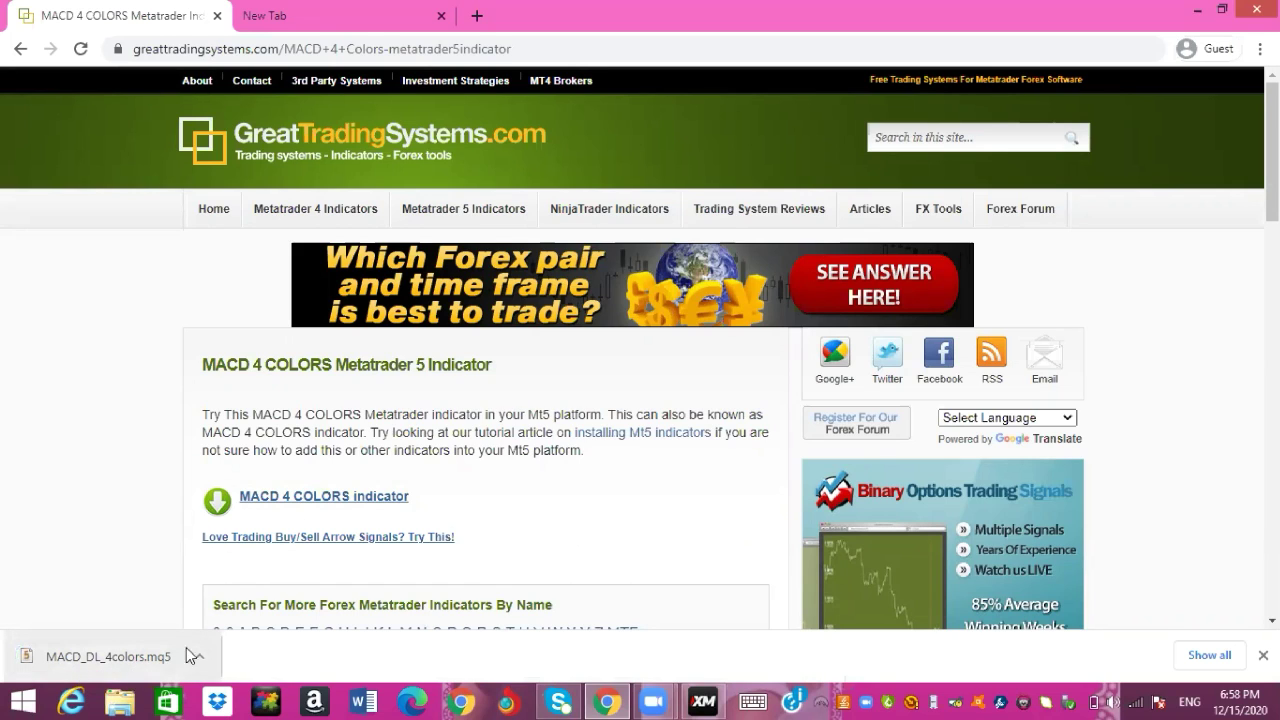
click(200, 656)
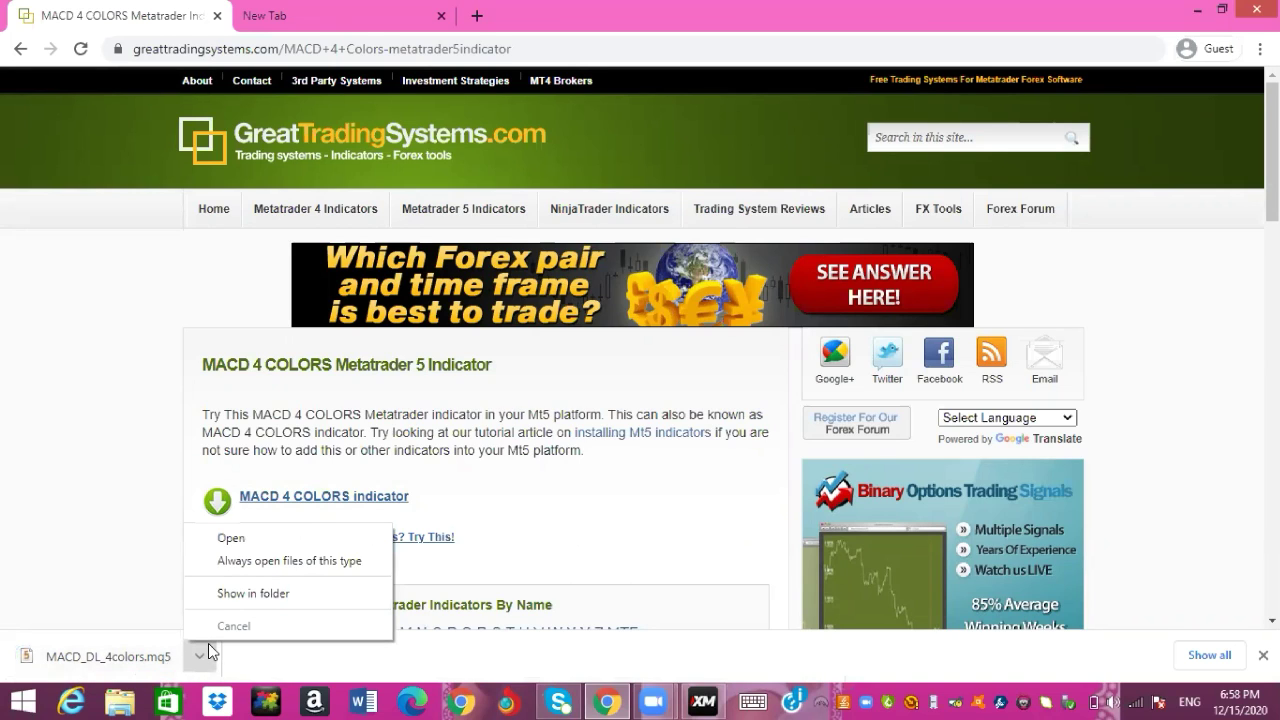
mouse_move(248, 564)
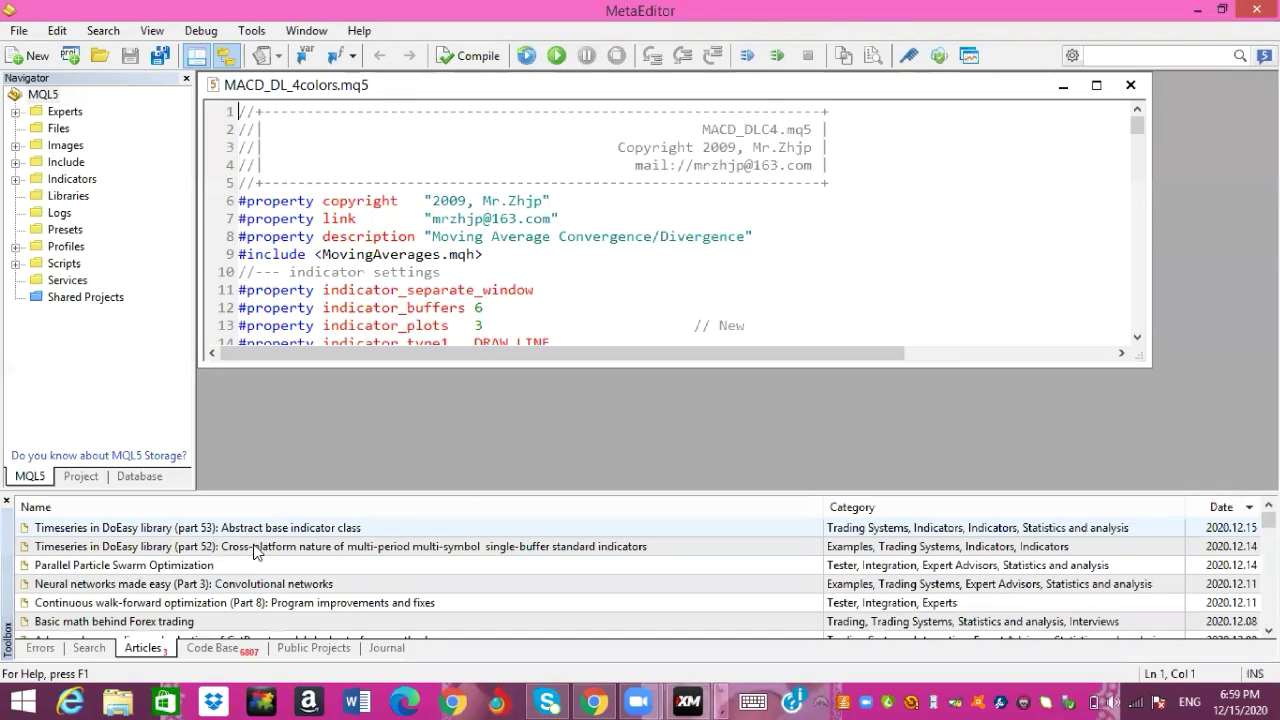
mouse_move(144, 260)
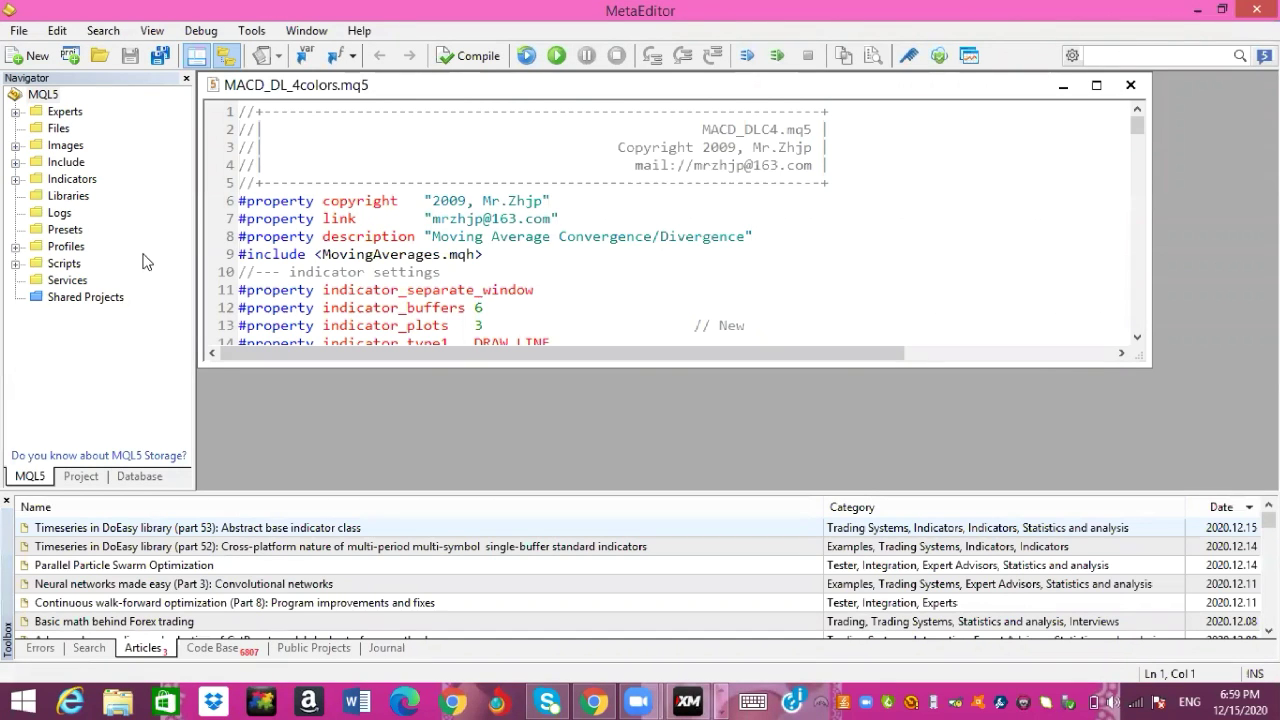
mouse_move(126, 302)
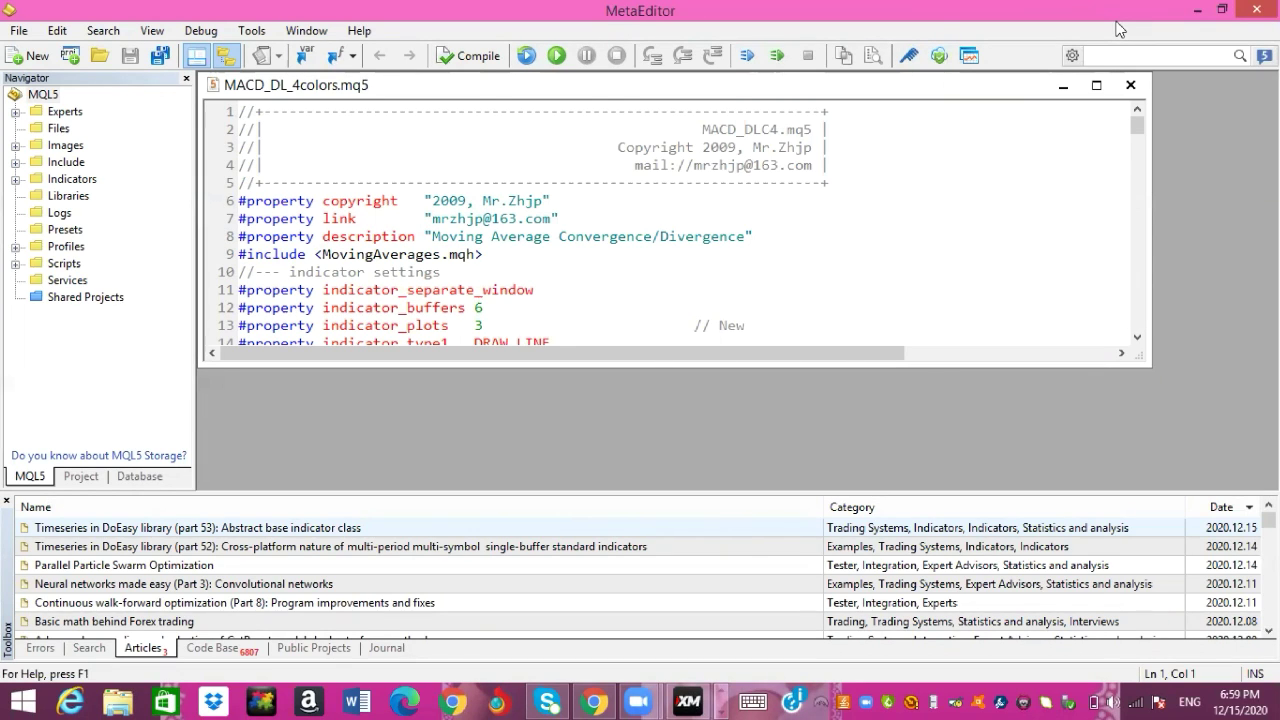
mouse_move(738, 192)
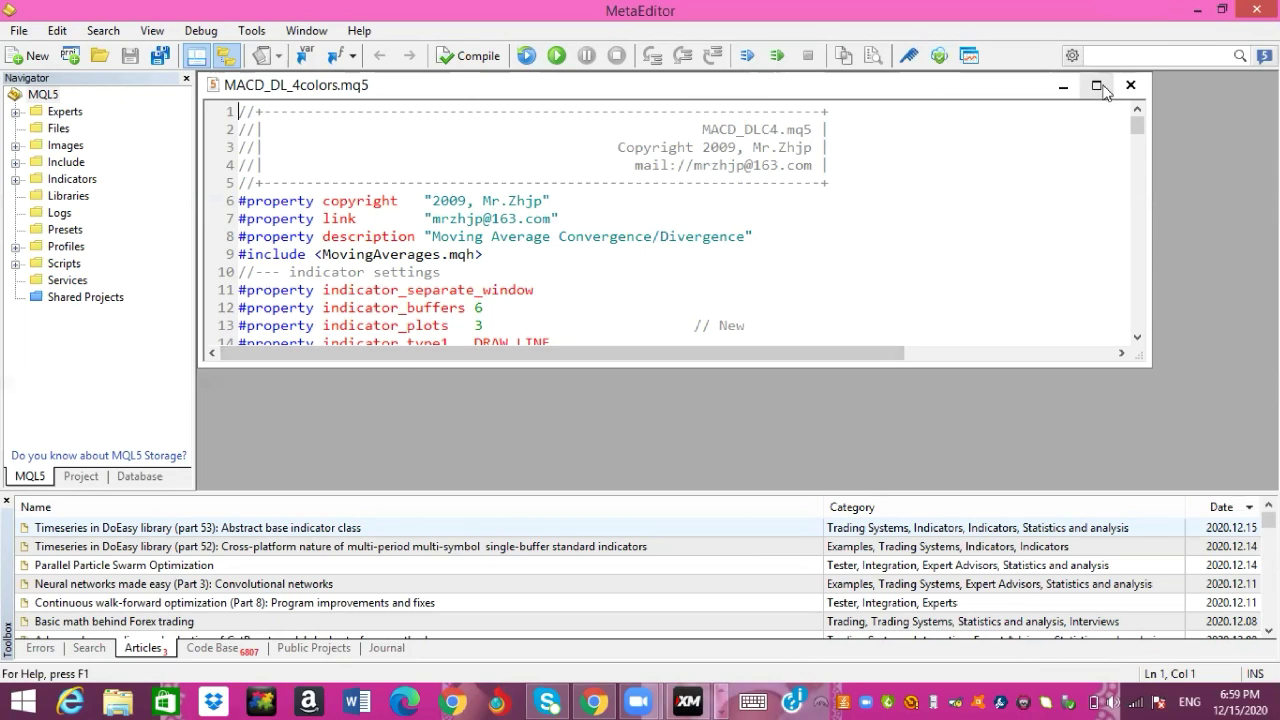
mouse_move(896, 388)
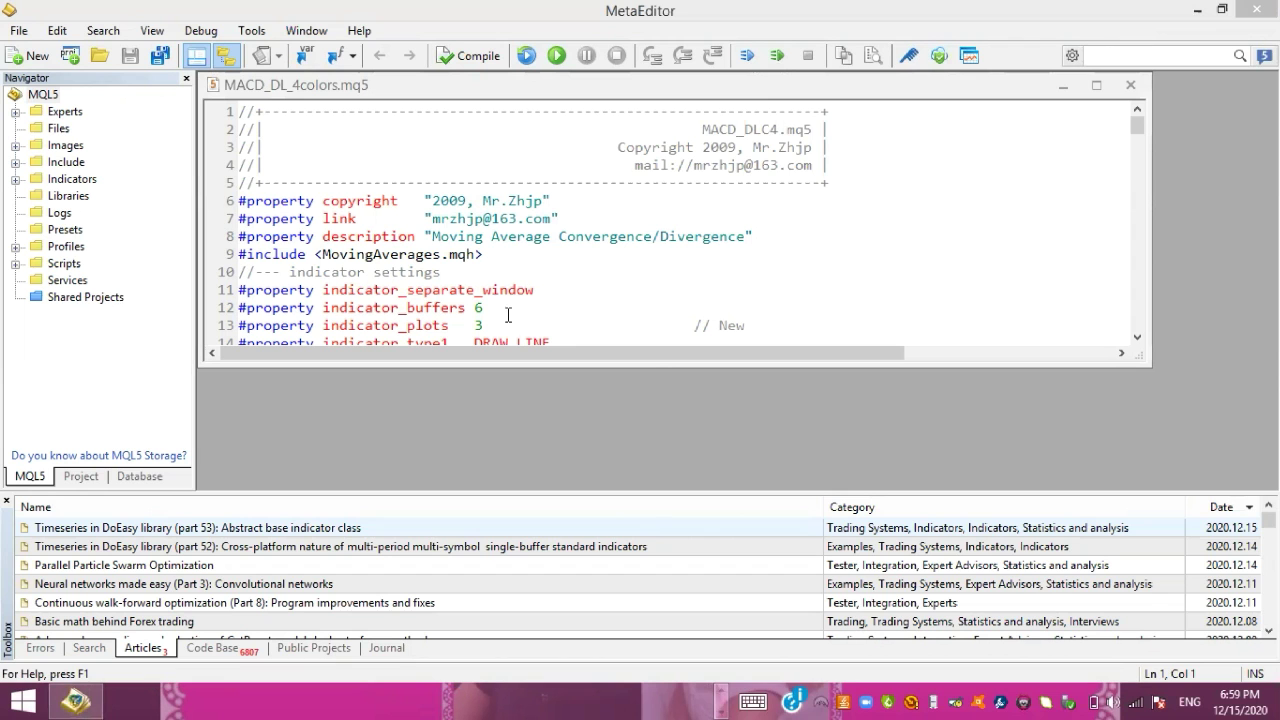
mouse_move(1220, 14)
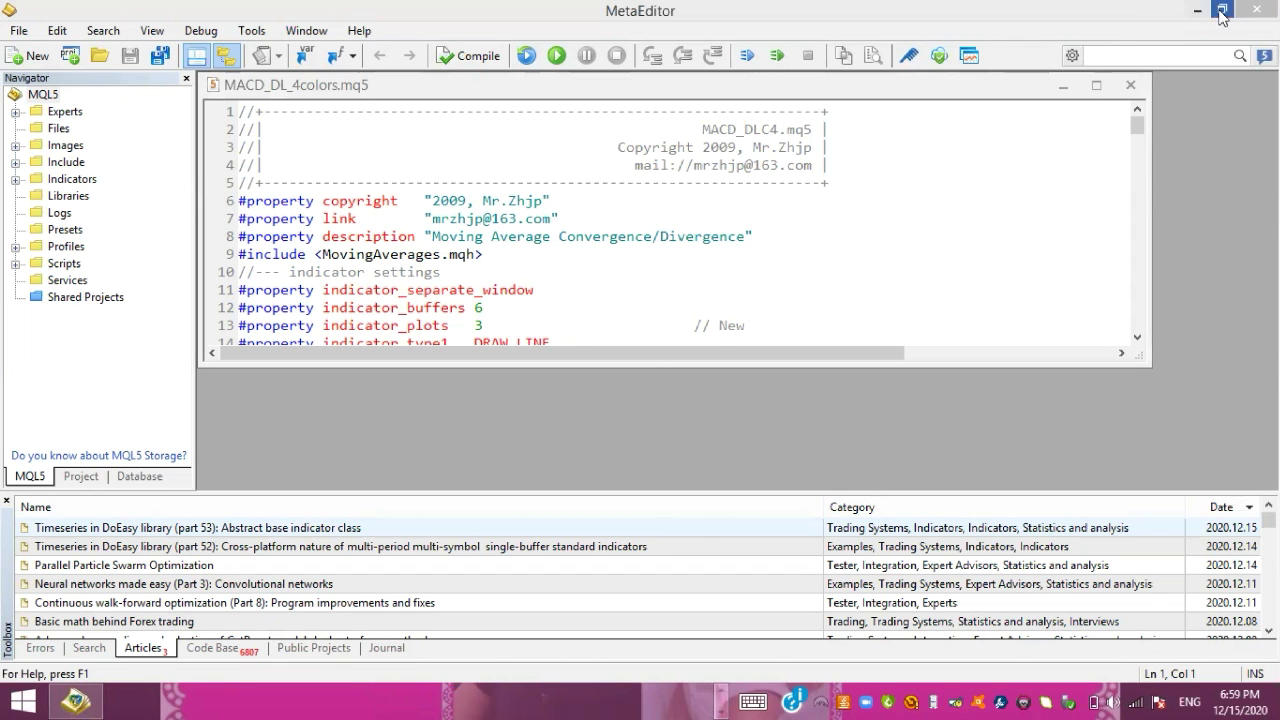
- Close MetaEditor after viewing the MACD_DL_4colors.mq5 source
click(1220, 12)
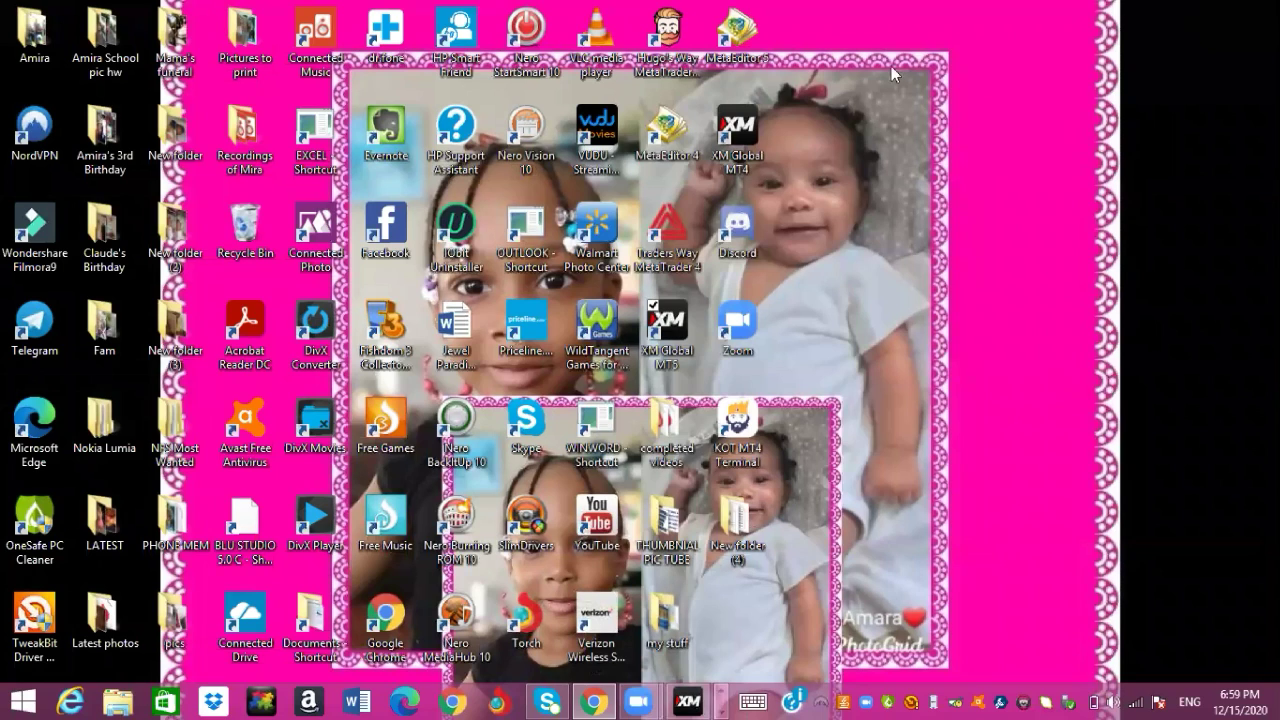
mouse_move(740, 90)
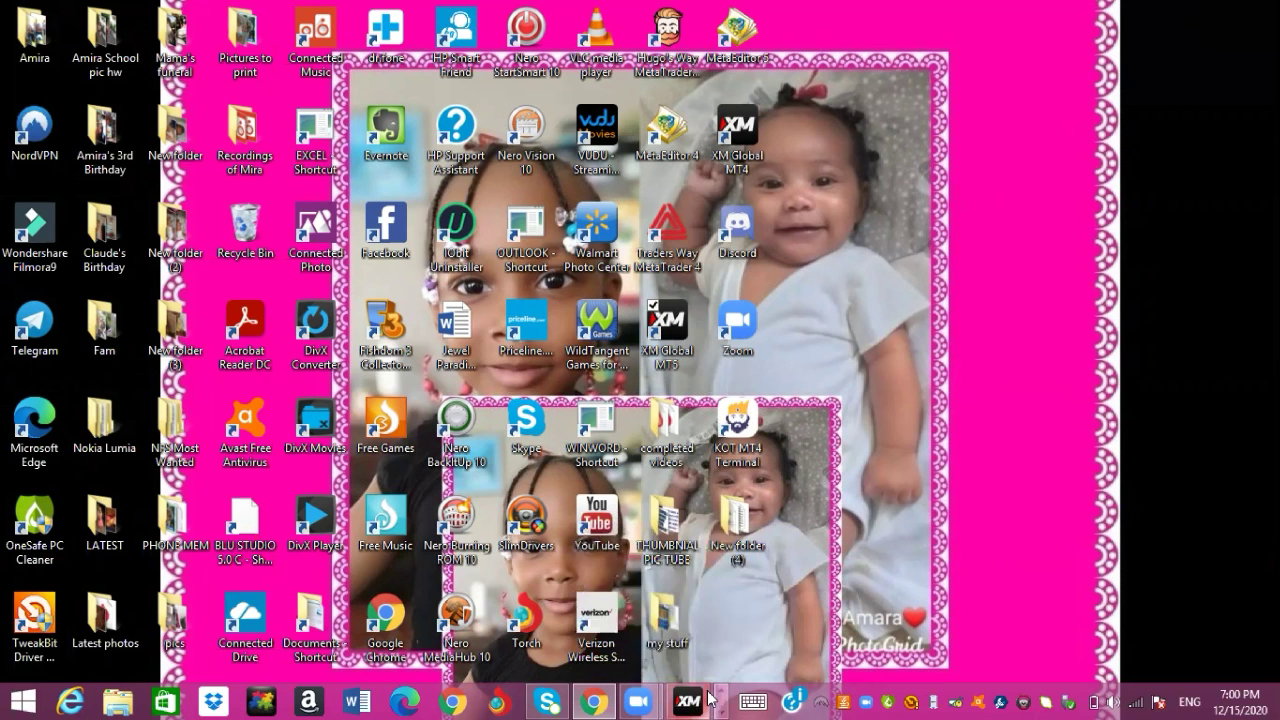
- Bring the XM Global MT5 terminal back to the front from the taskbar
click(688, 700)
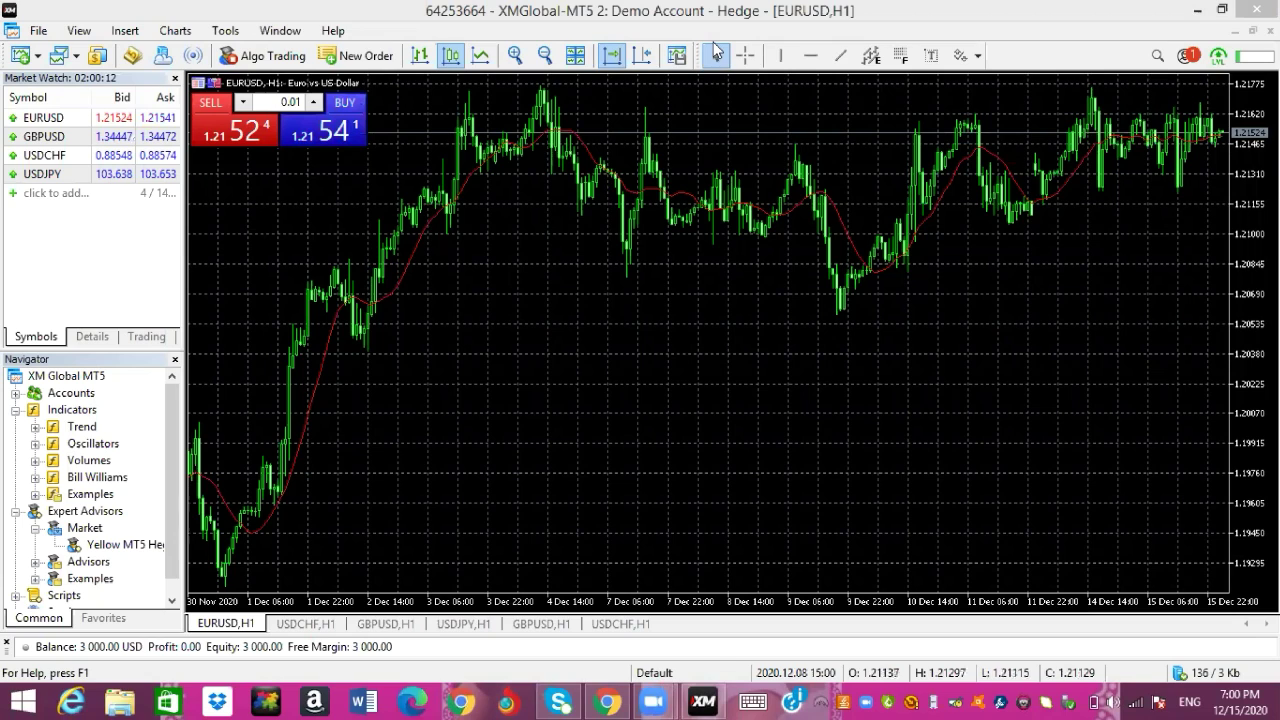
mouse_move(1010, 88)
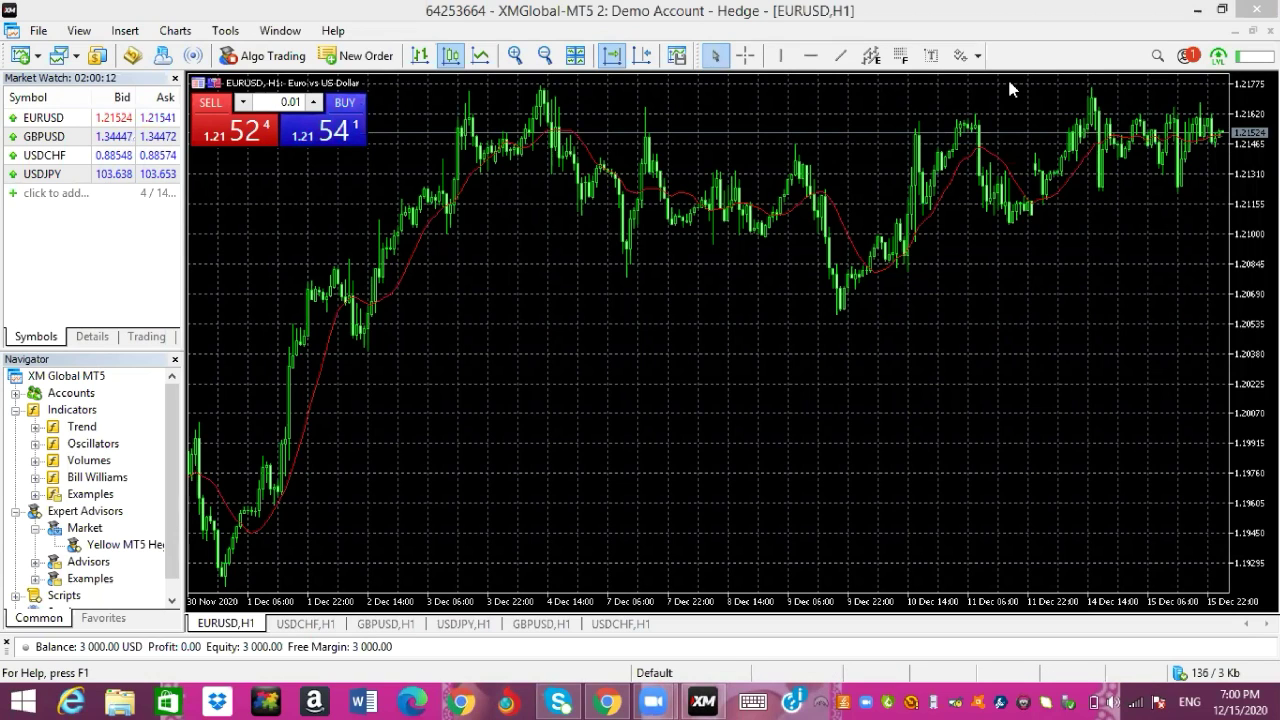
mouse_move(742, 182)
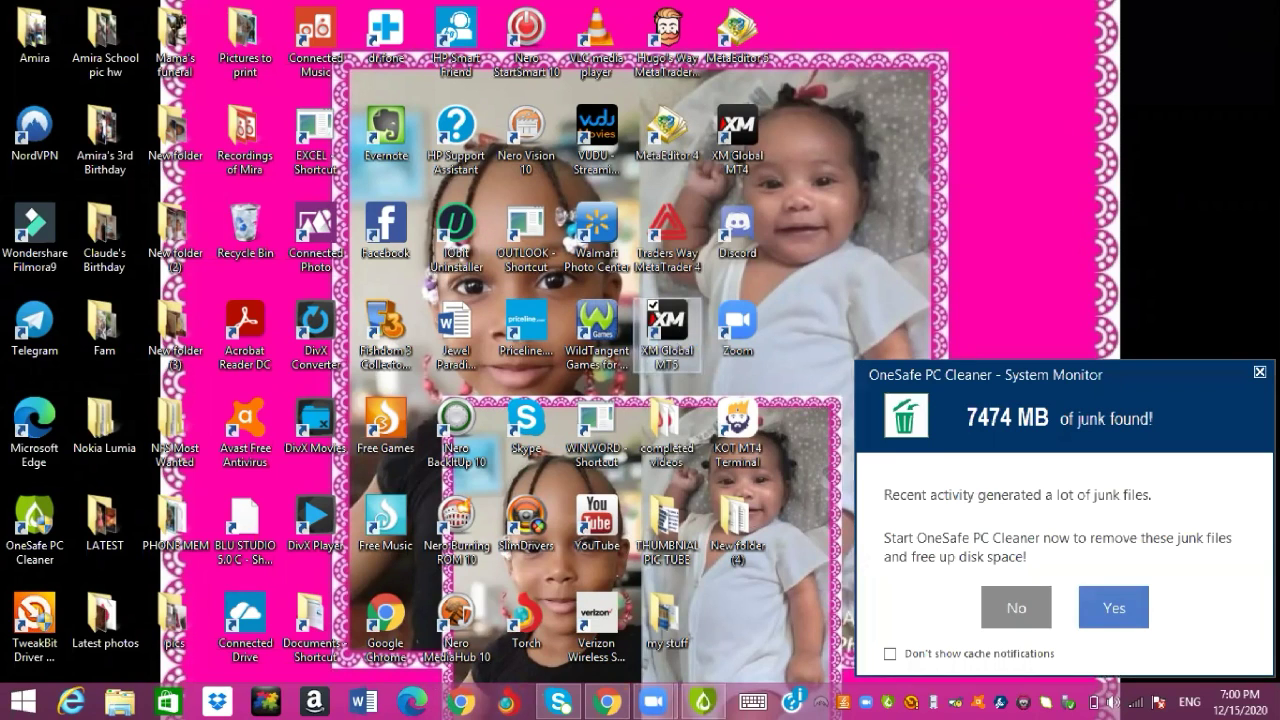
- Decline the OneSafe PC Cleaner junk-file offer and clear the desktop
click(666, 330)
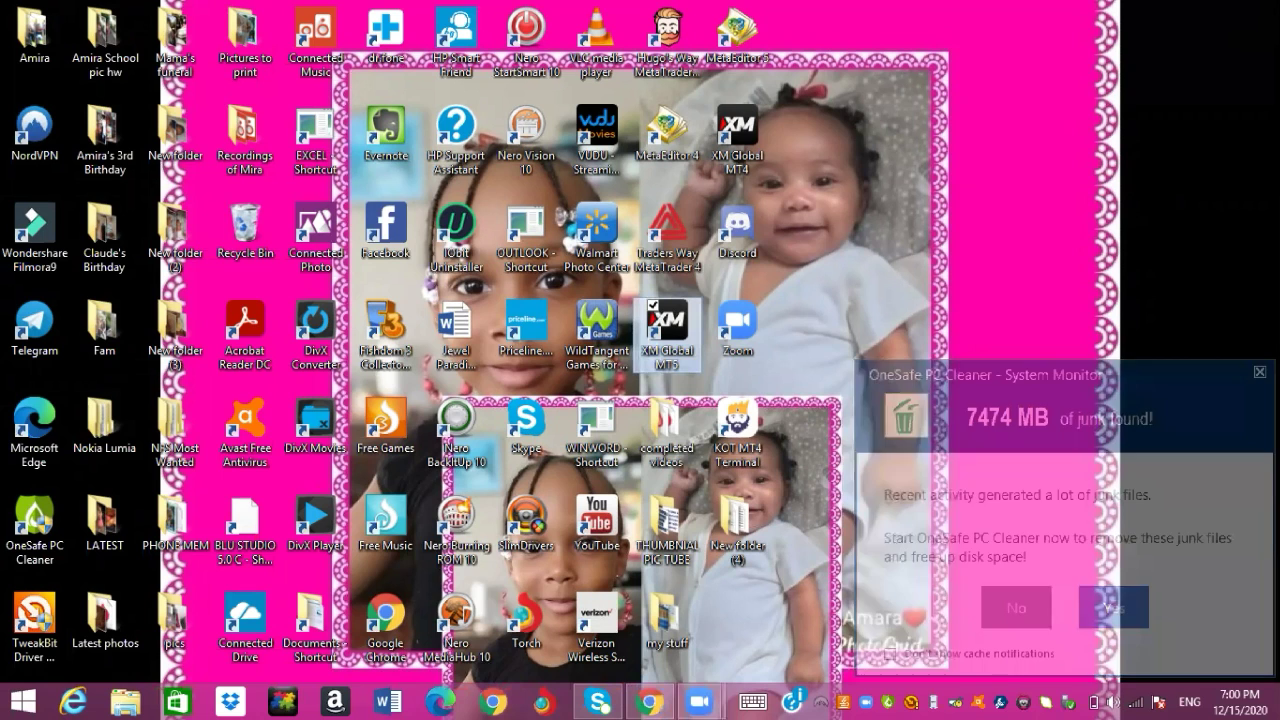
click(1260, 372)
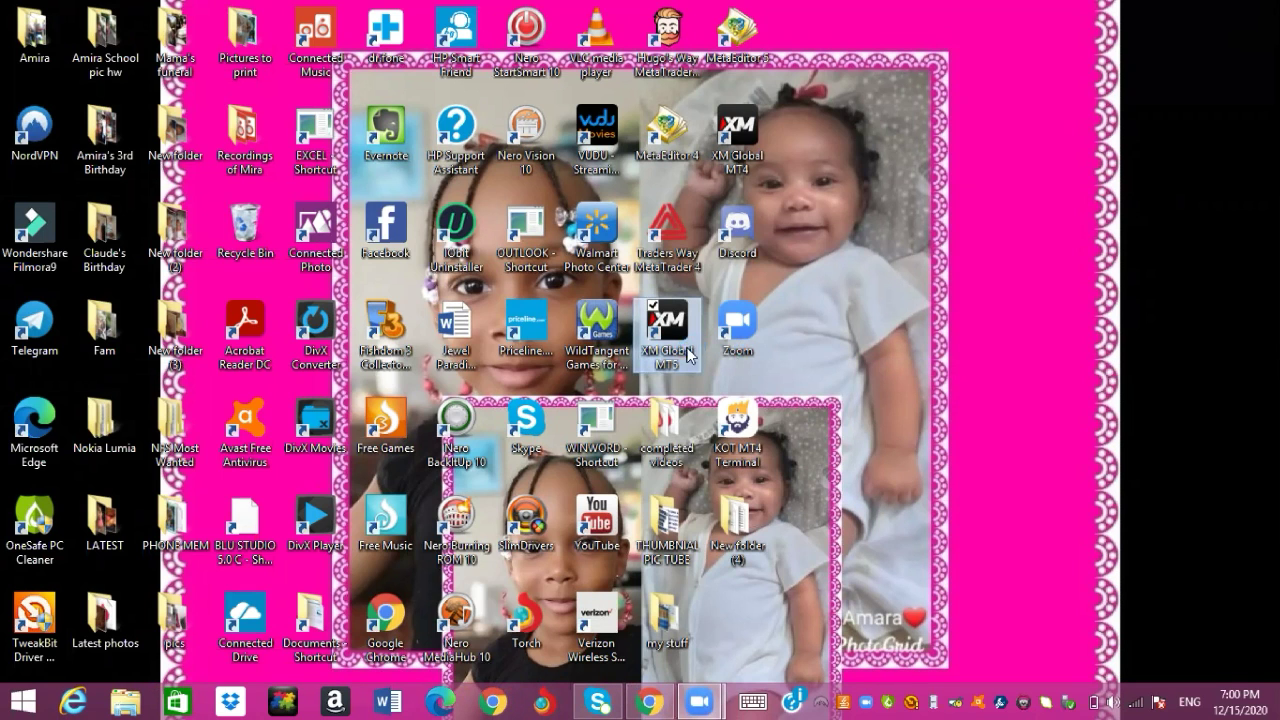
- Relaunch XM Global MT5 so MACD_DL_4colors appears under the Examples indicators
double_click(666, 330)
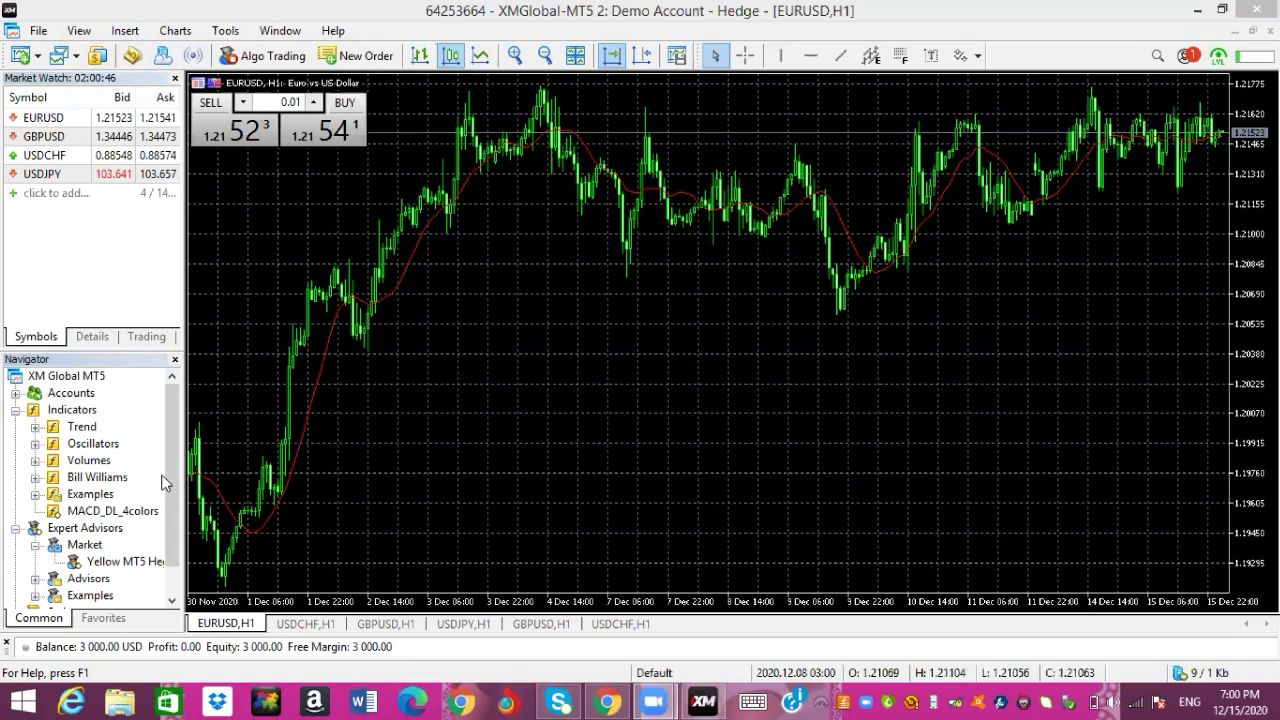
mouse_move(156, 518)
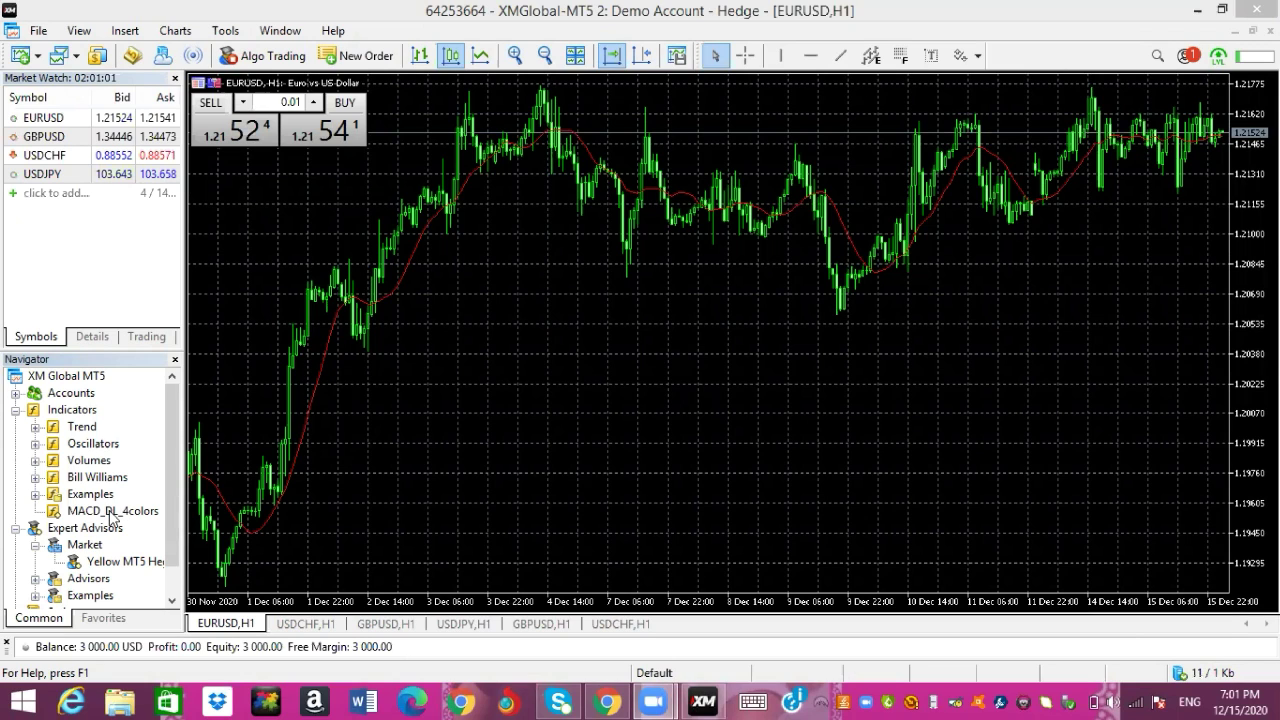
mouse_move(204, 528)
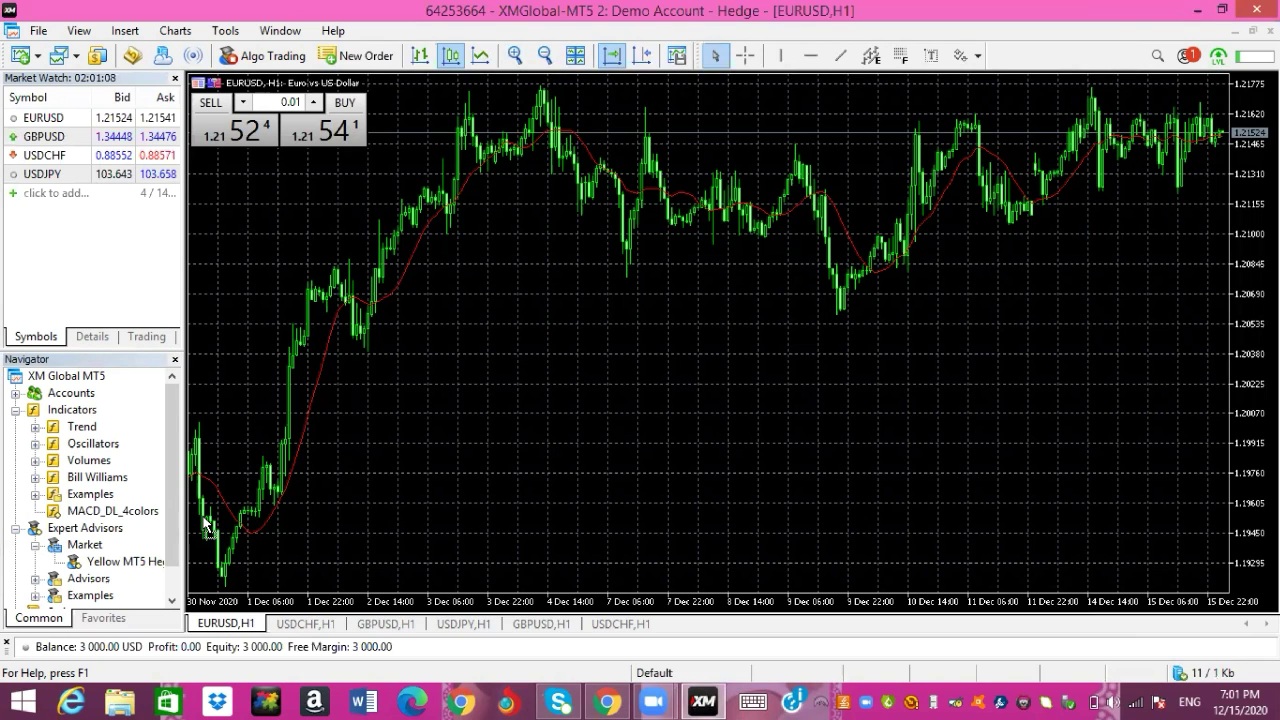
mouse_move(252, 550)
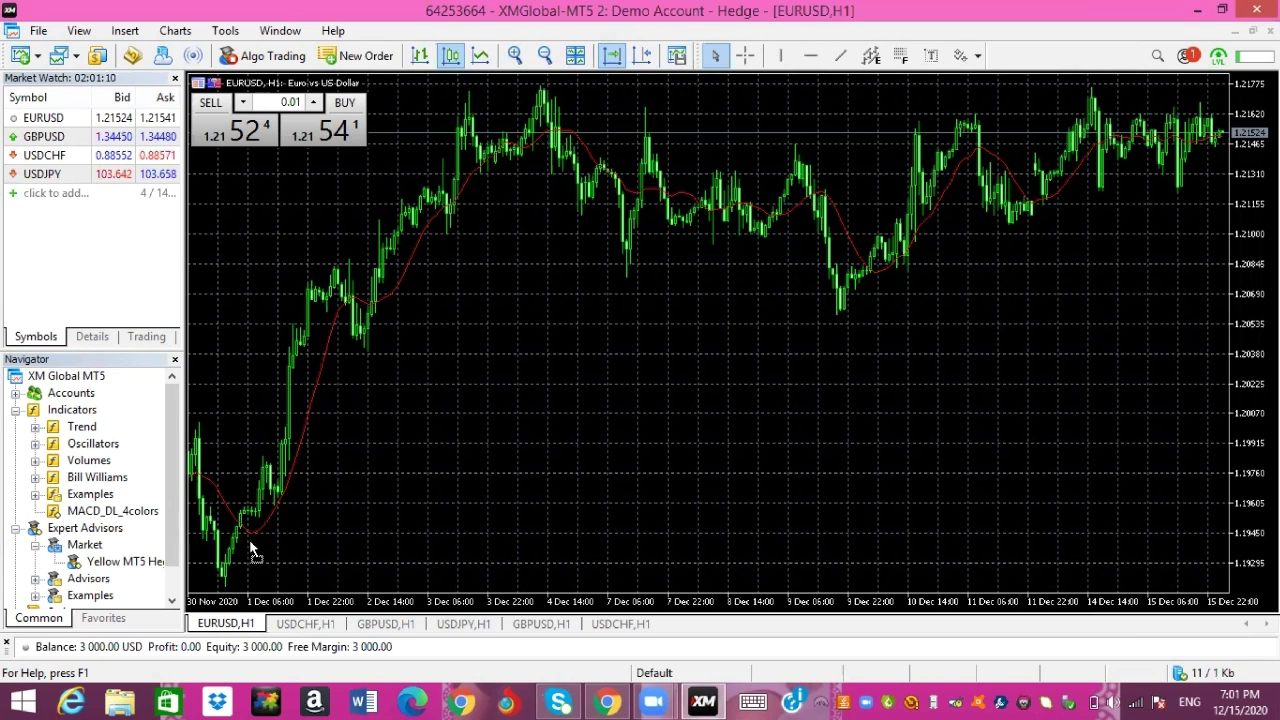
- Review the MACD_DL_4colors EMA inputs, line colours and levels for the EURUSD H1 chart
double_click(104, 512)
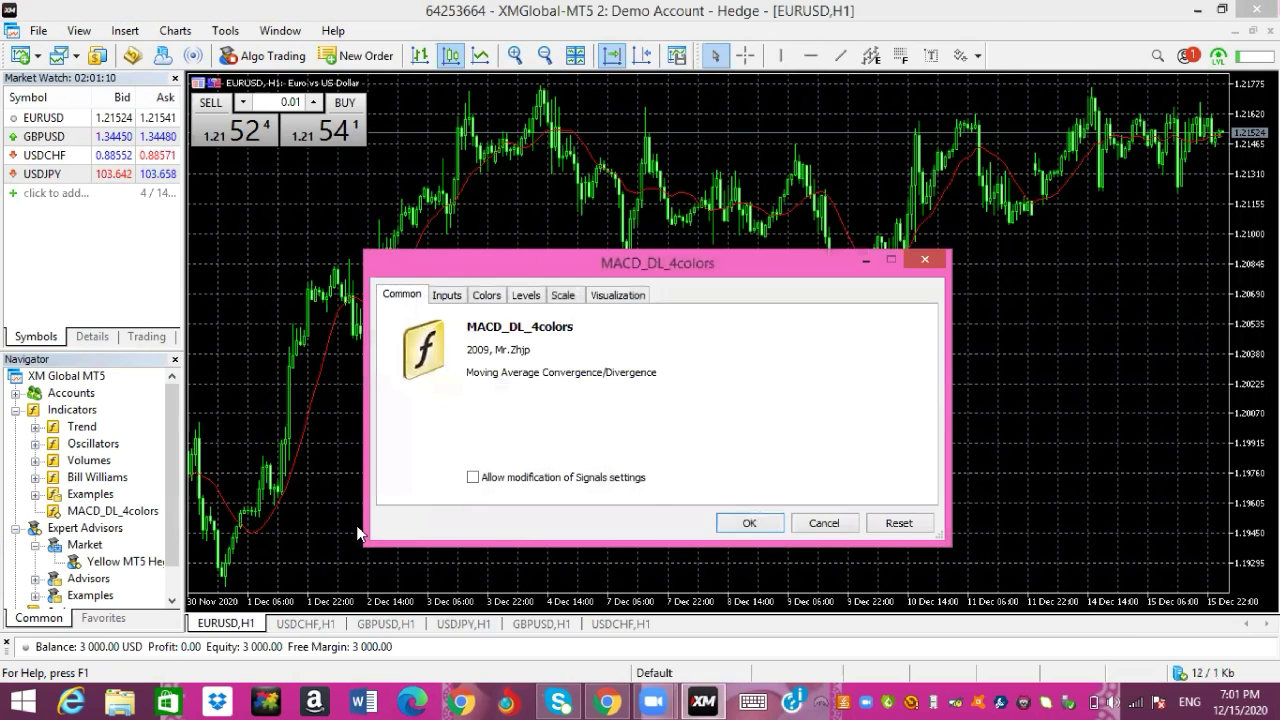
mouse_move(446, 294)
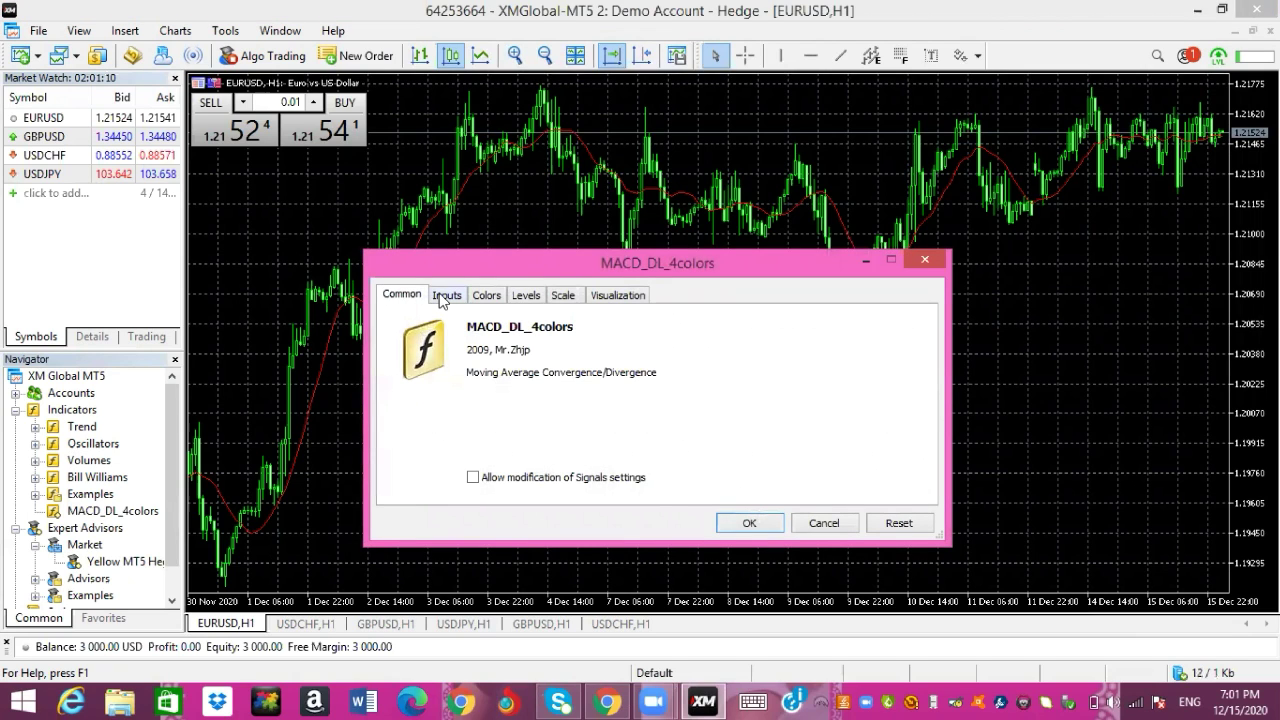
click(446, 294)
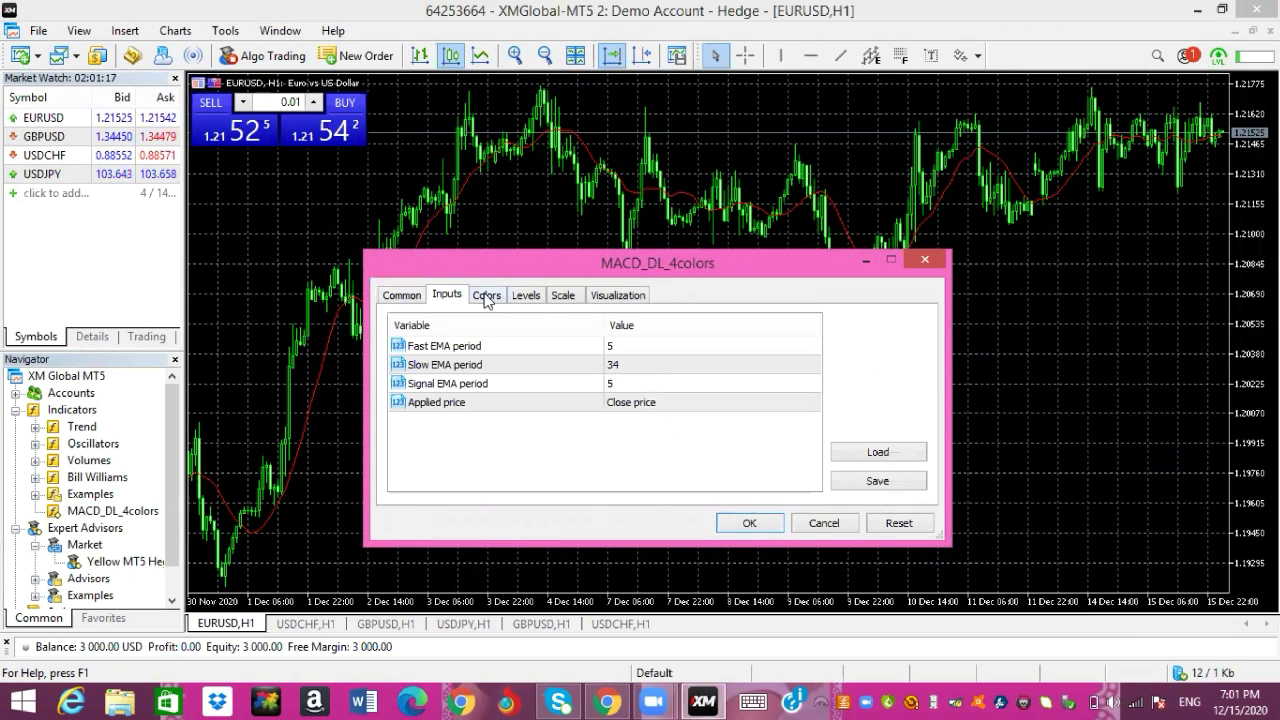
click(488, 294)
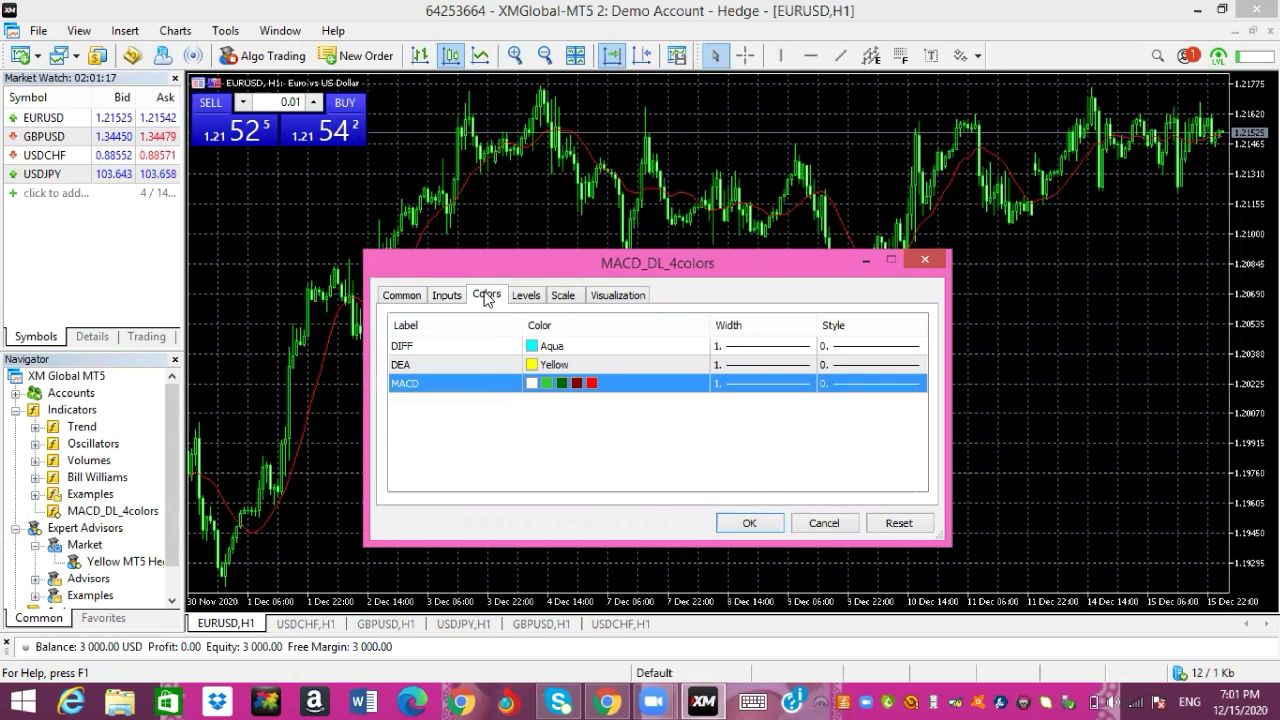
mouse_move(490, 304)
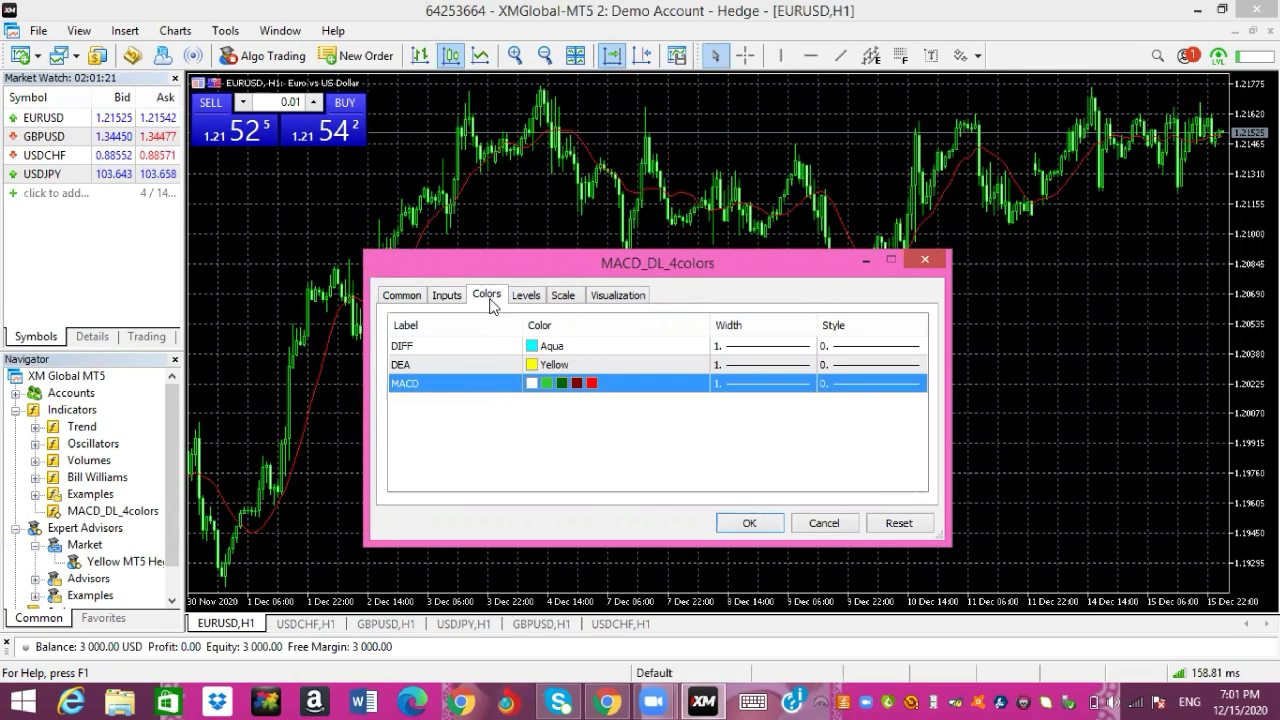
mouse_move(536, 304)
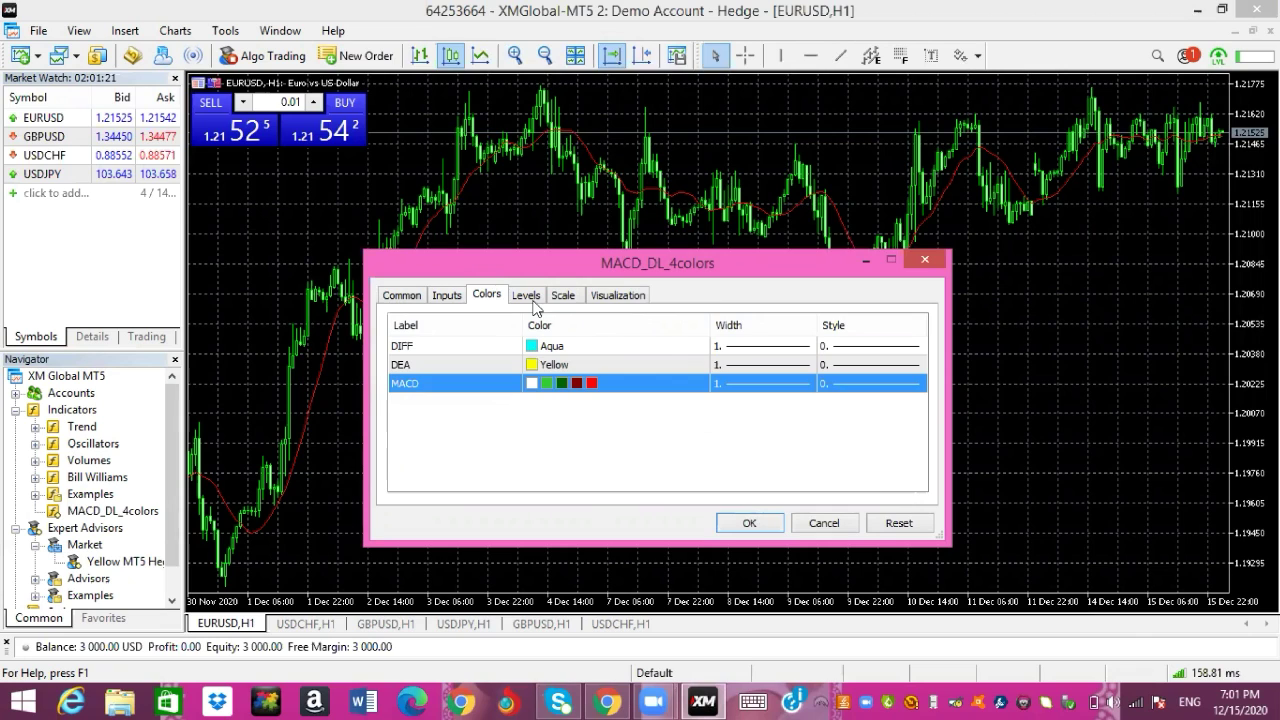
click(524, 294)
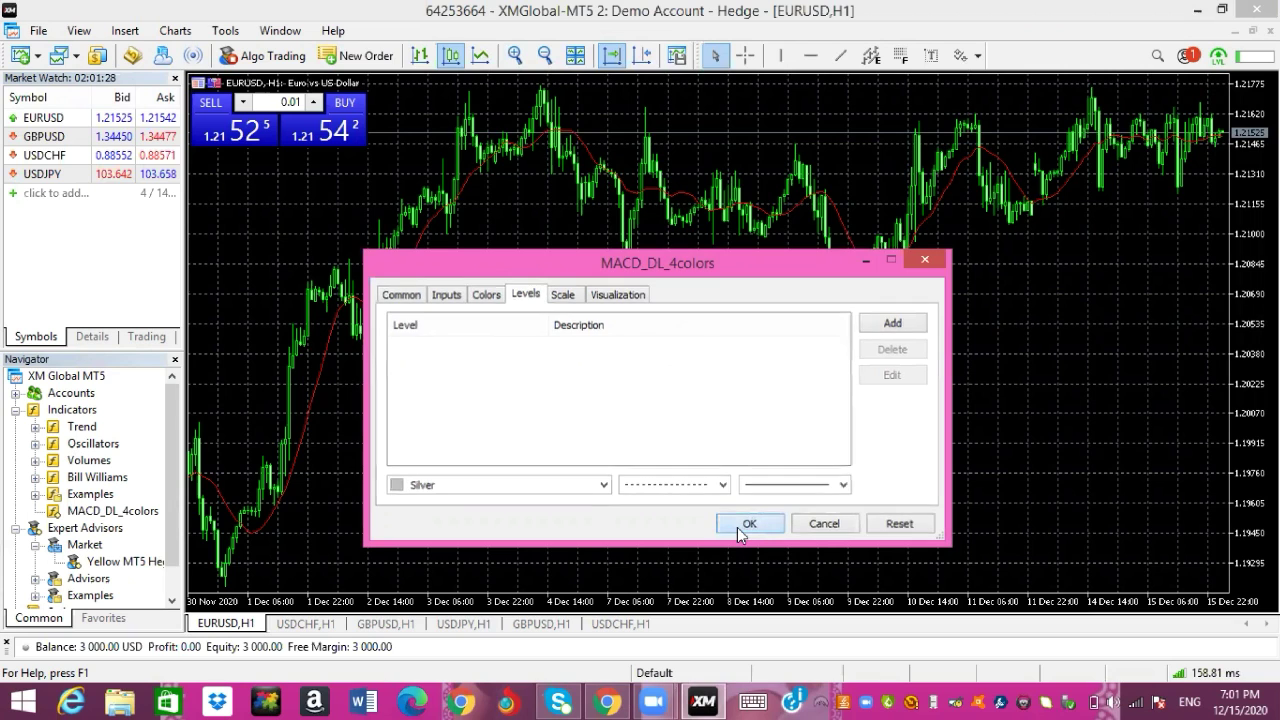
- Attach MACD_DL_4colors to the EURUSD H1 chart in its own subwindow
click(750, 524)
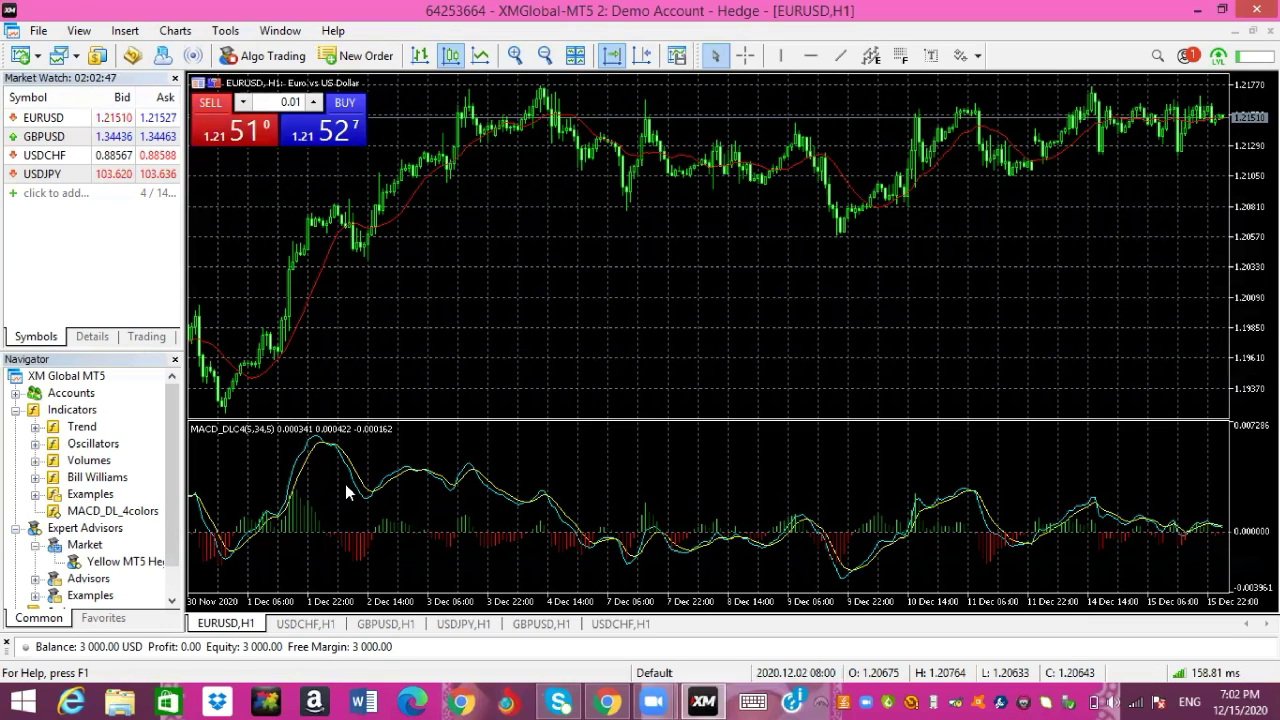
mouse_move(468, 468)
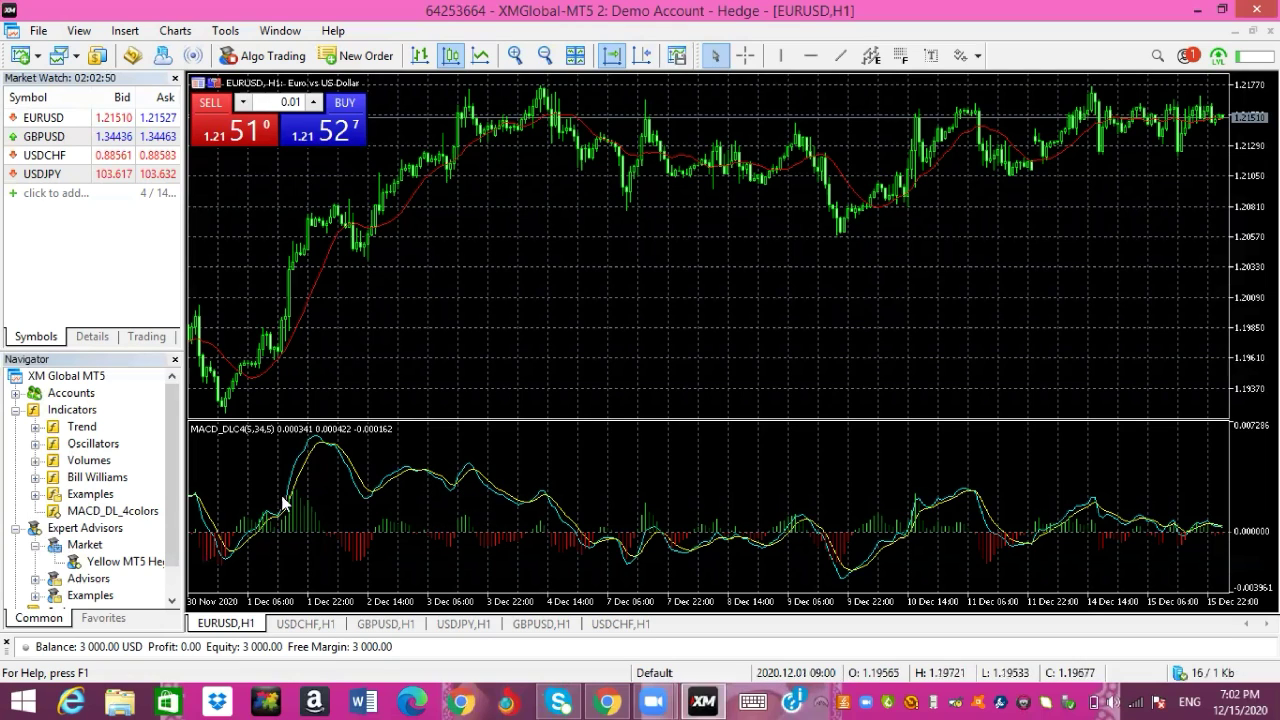
mouse_move(892, 528)
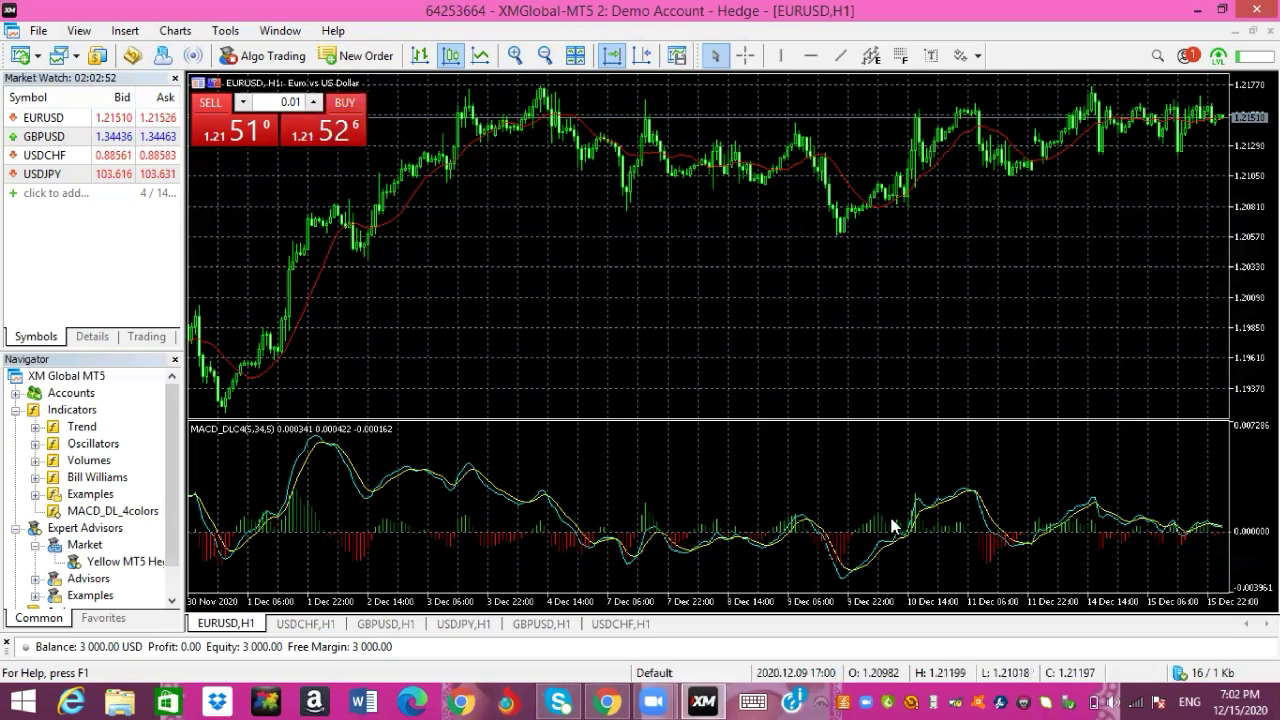
mouse_move(924, 528)
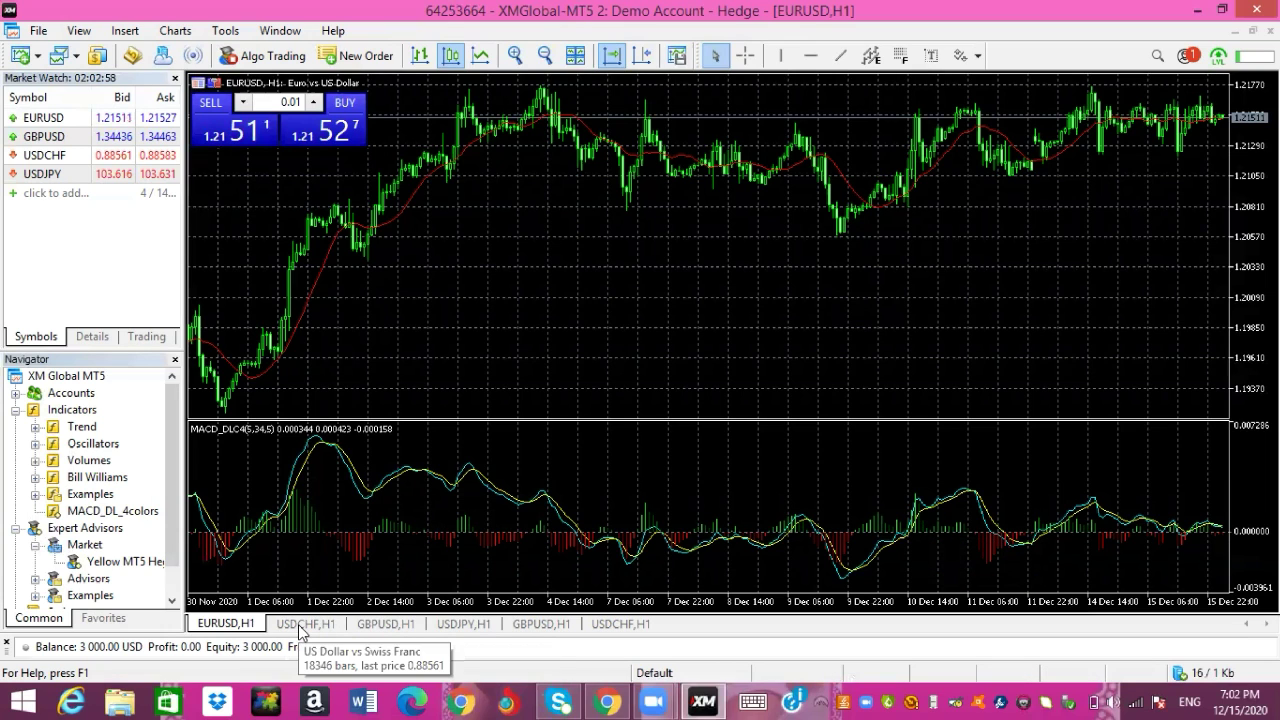
- Switch to the USDCHF H1 chart, closing the GBPUSD Depth of Market window on the way
click(304, 624)
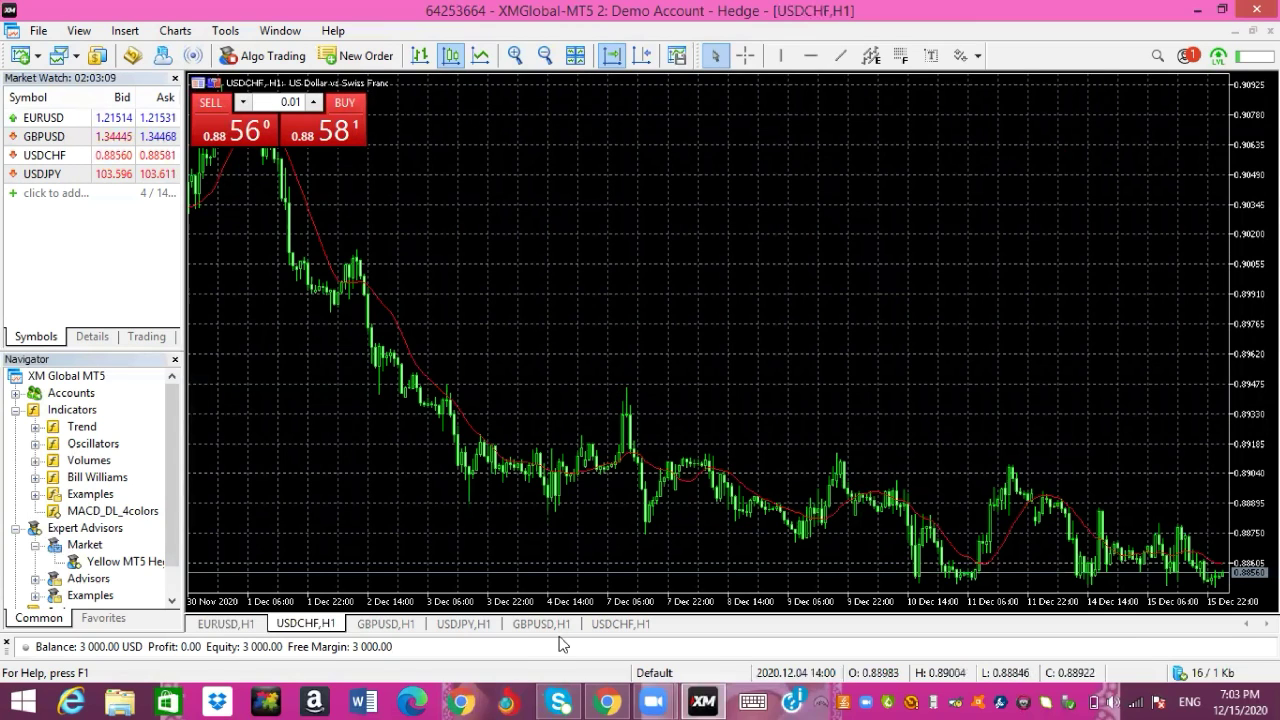
click(540, 624)
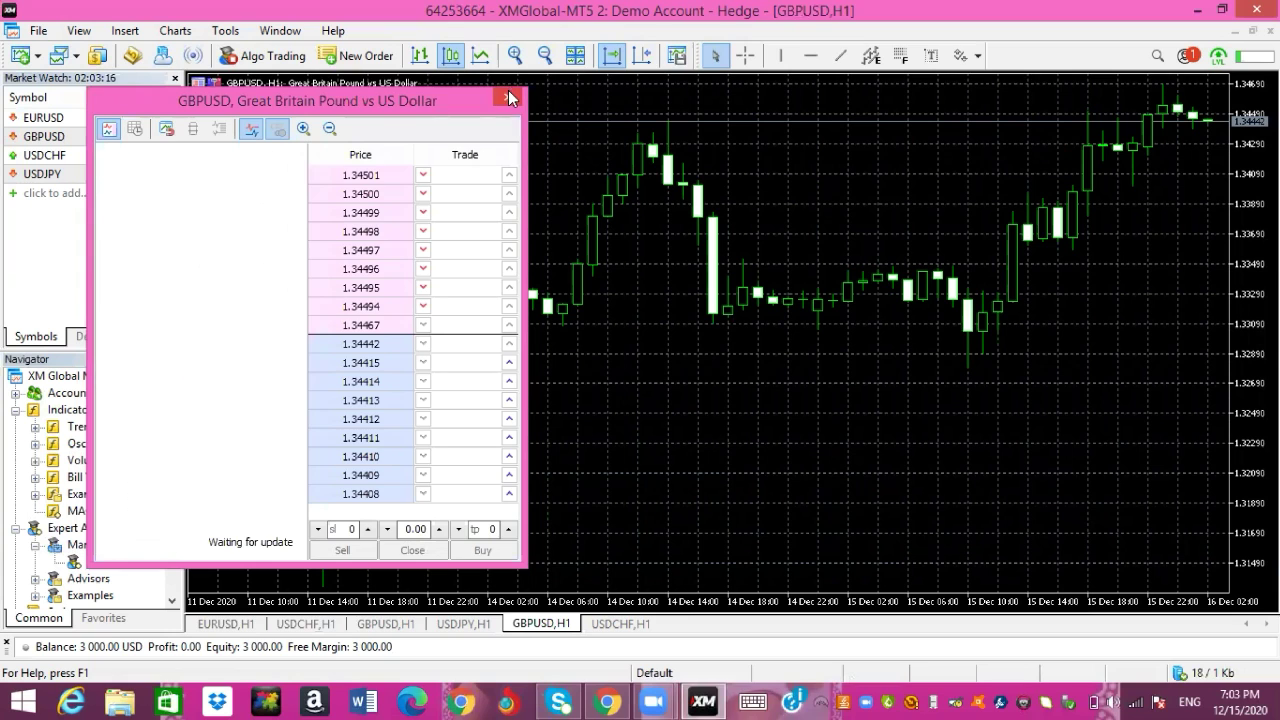
click(512, 98)
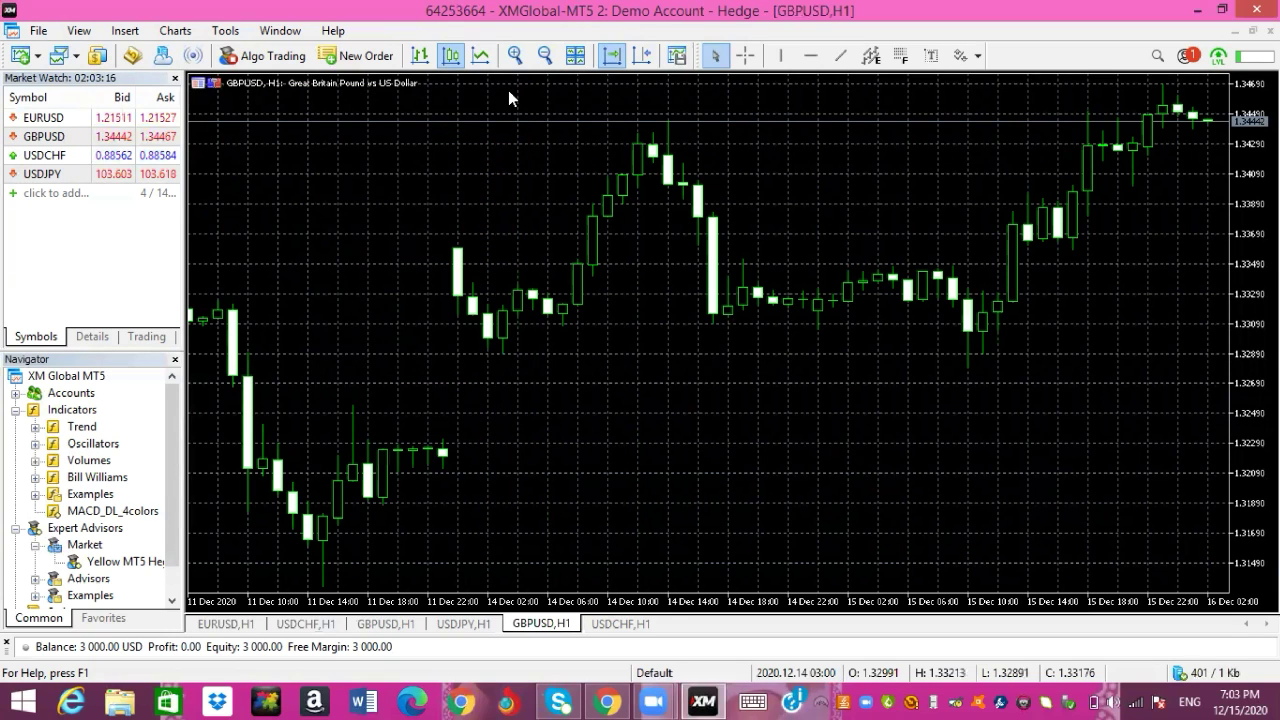
mouse_move(578, 56)
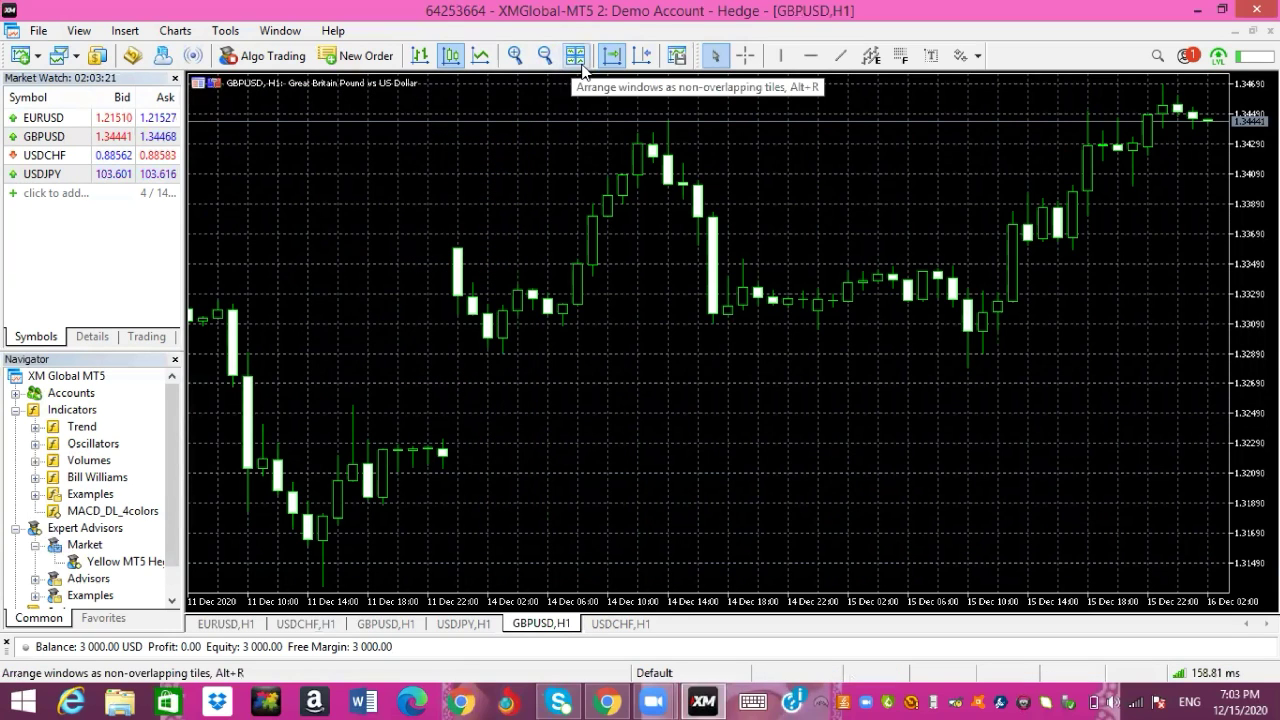
click(576, 56)
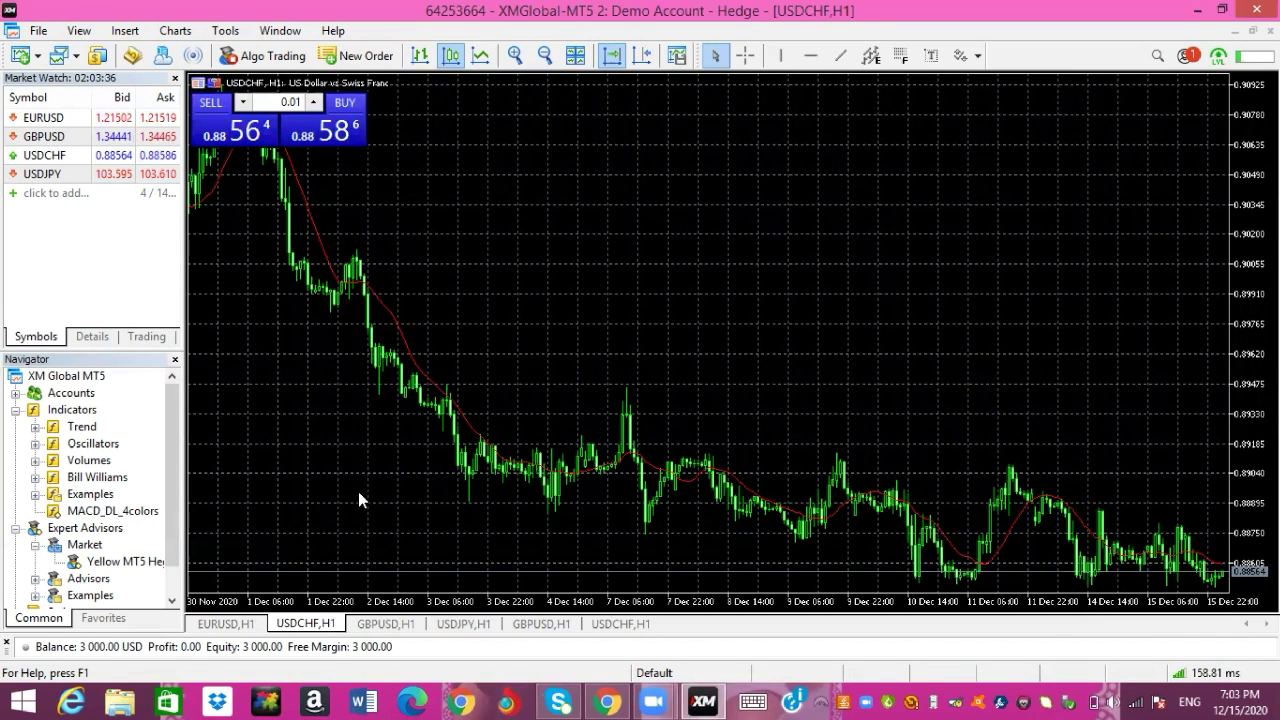
- Attach MACD_DL_4colors to the USDCHF H1 chart in its own subwindow
double_click(100, 512)
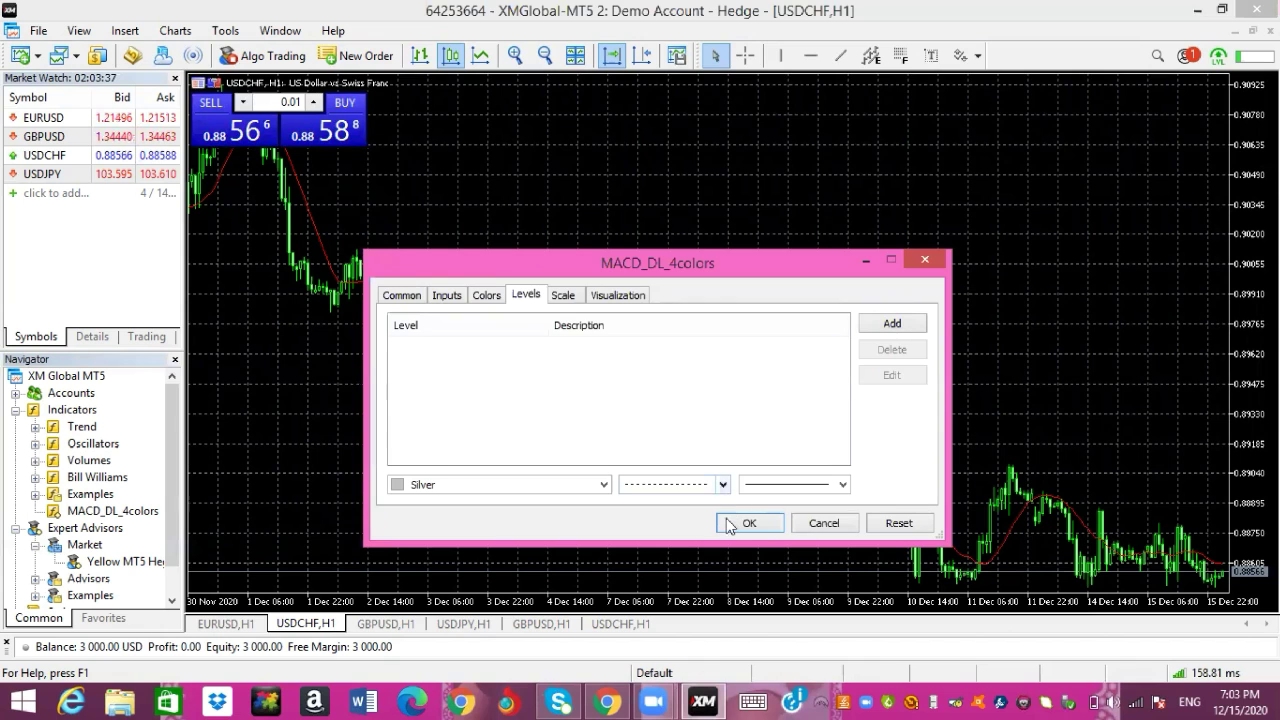
click(748, 522)
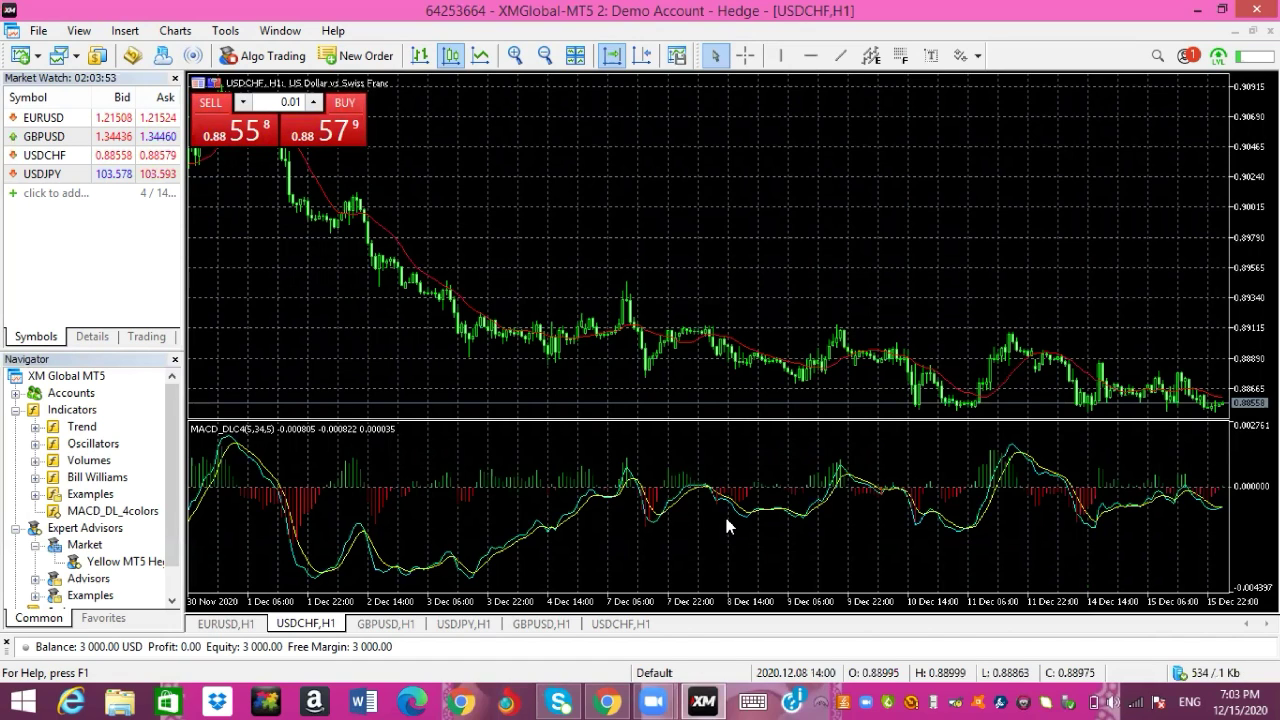
mouse_move(838, 248)
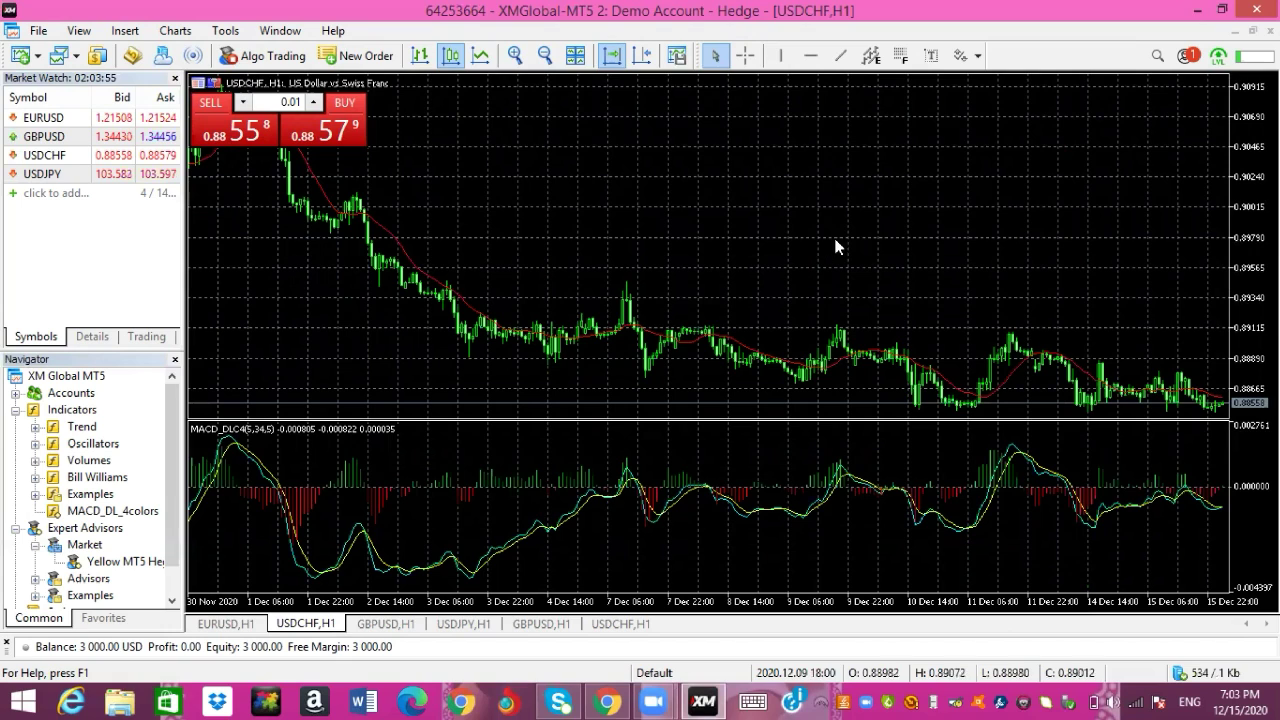